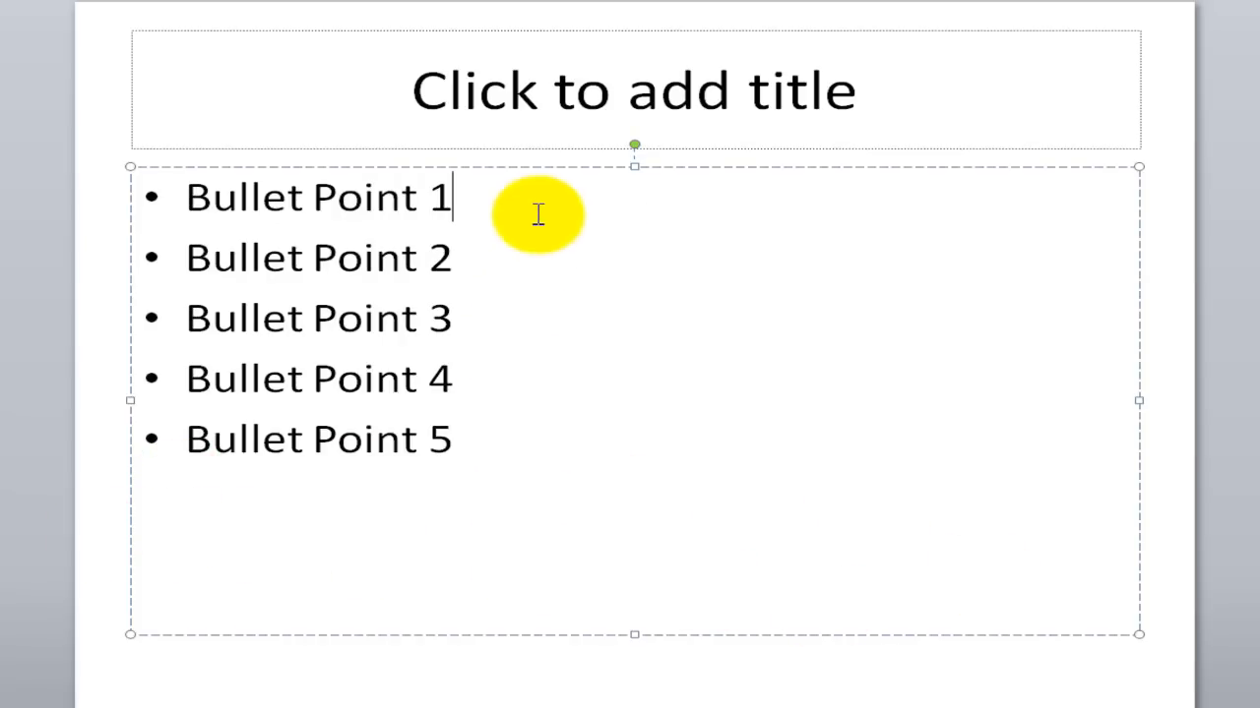
mouse_move(1038, 278)
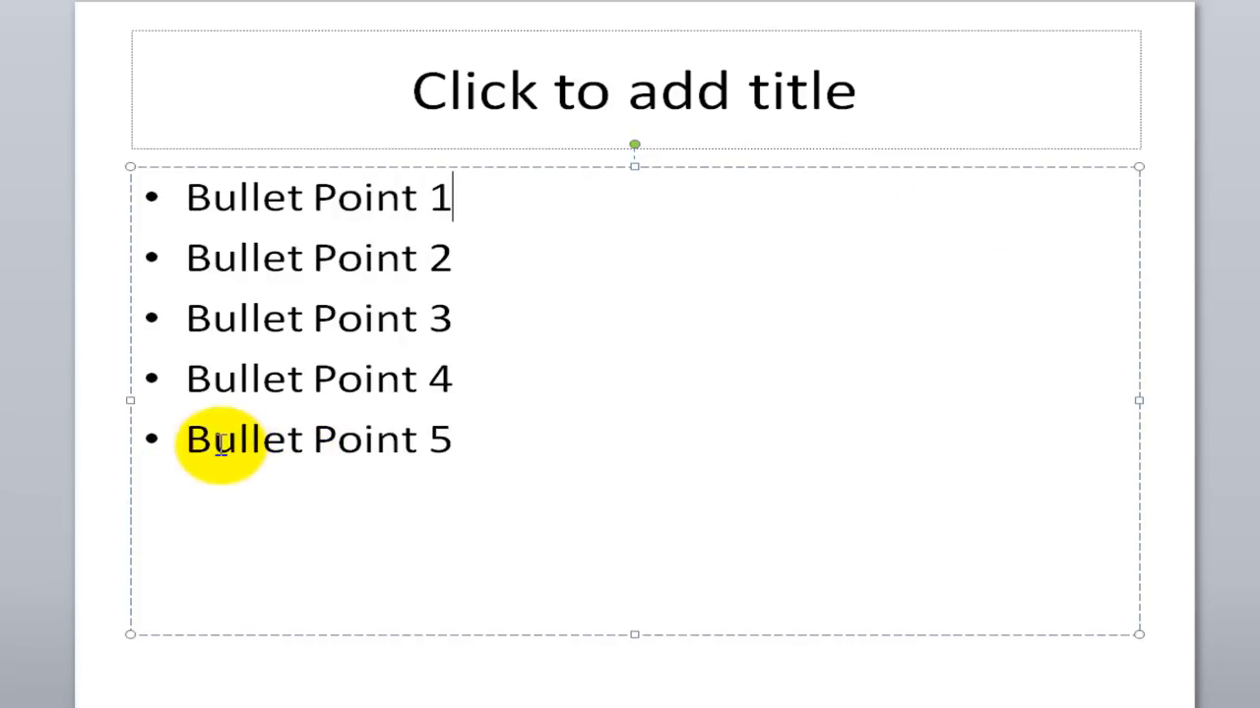
mouse_move(175, 280)
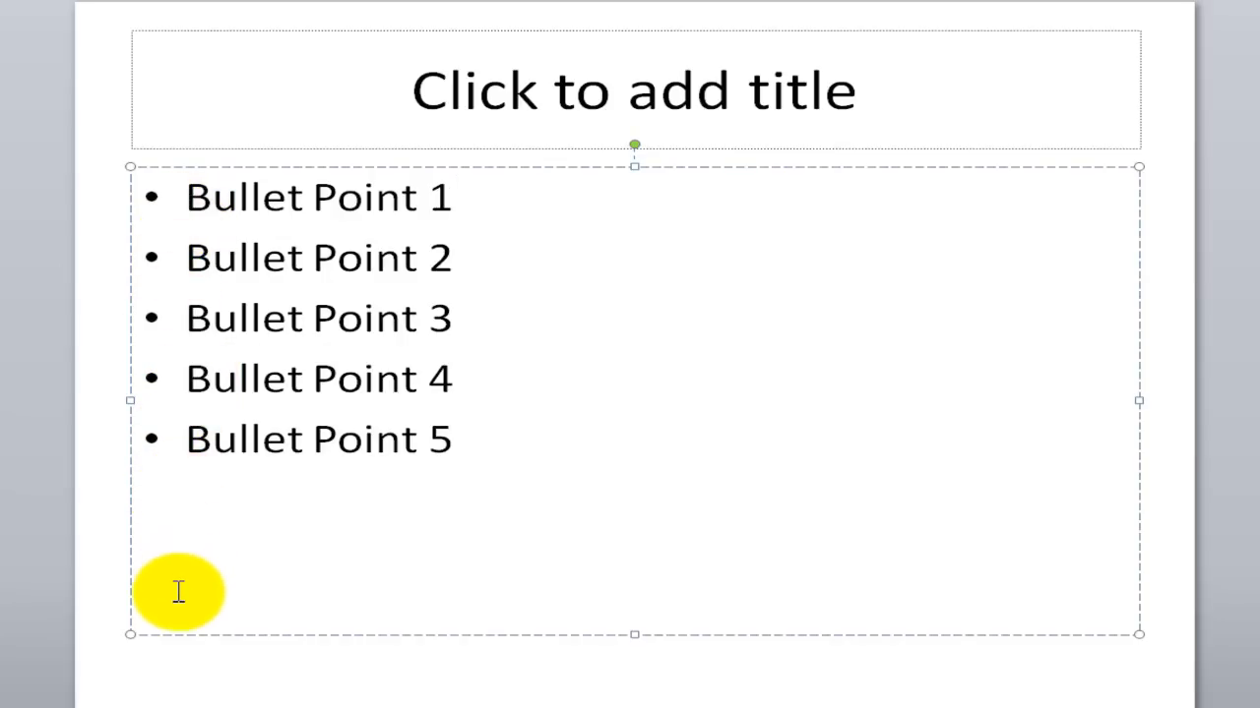
mouse_move(192, 231)
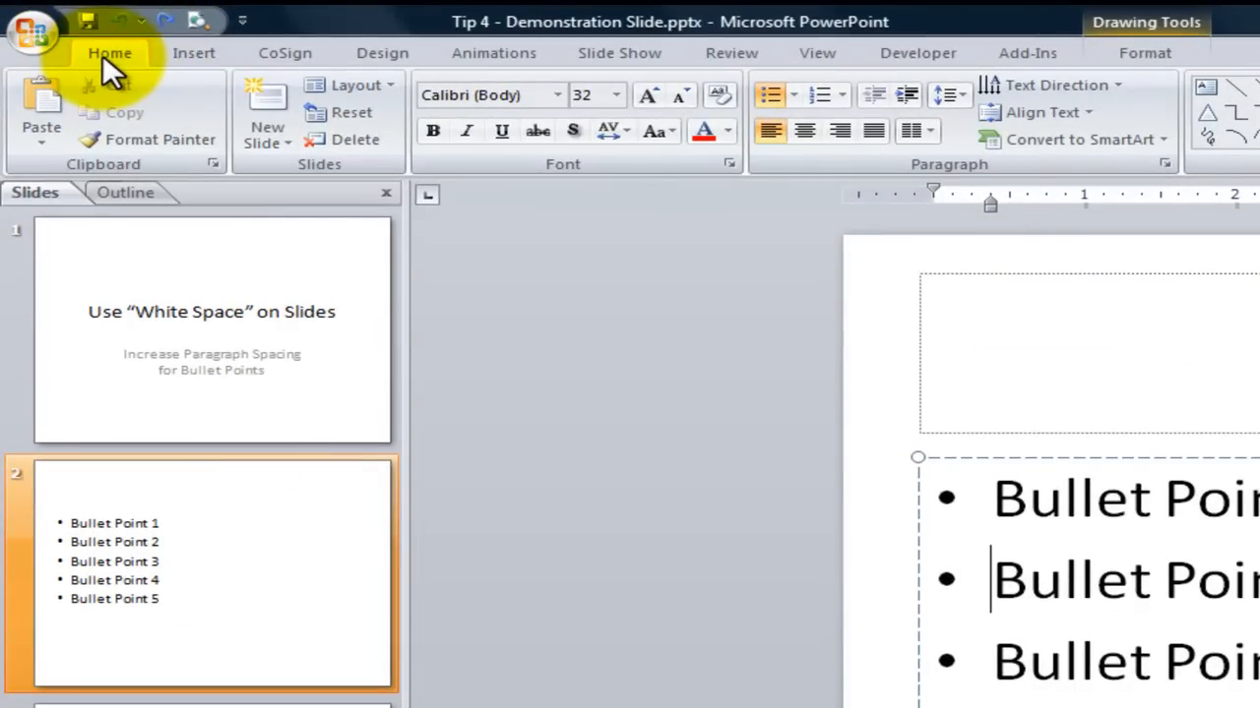
mouse_move(1014, 177)
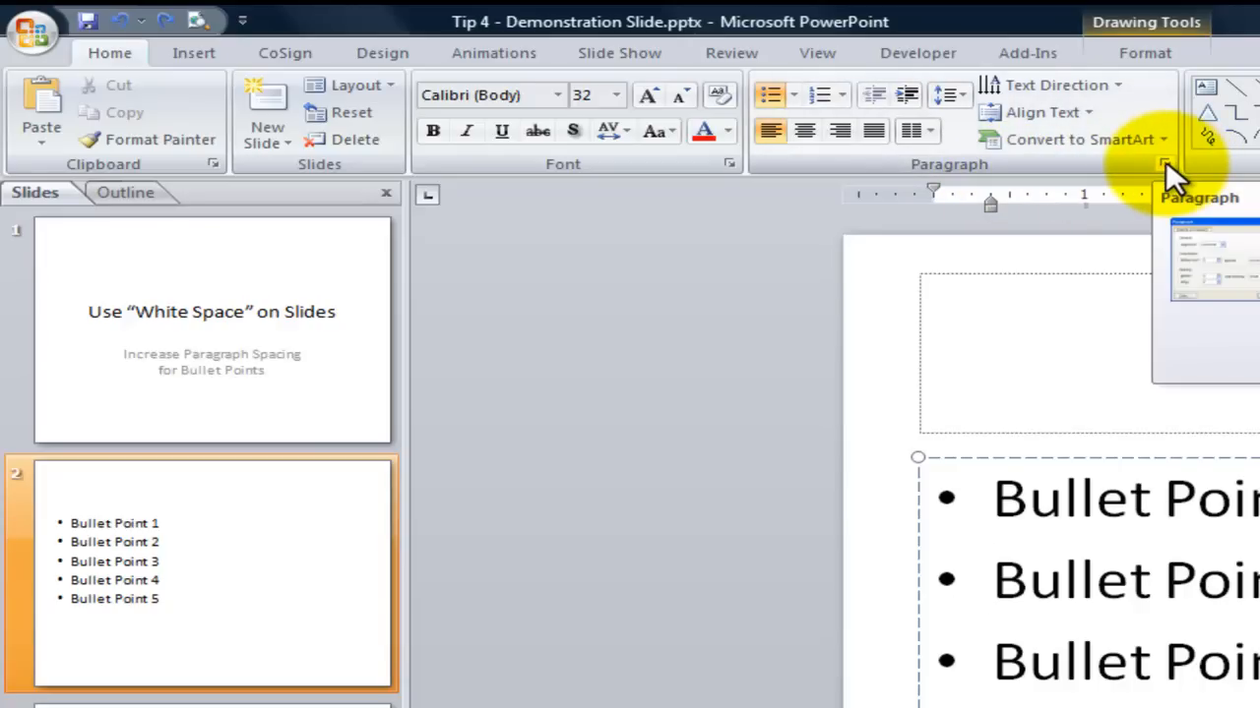
Step: Open the bullet list's Paragraph settings and leave line spacing at Single
click(1165, 164)
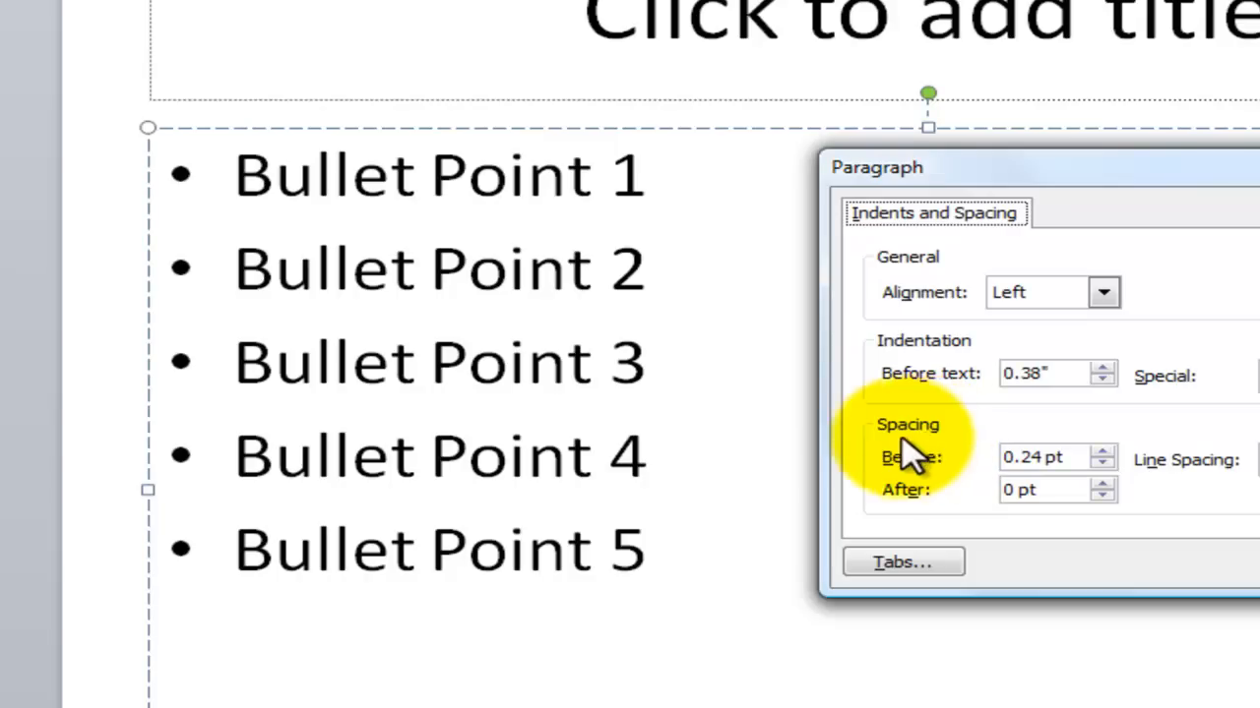
mouse_move(891, 462)
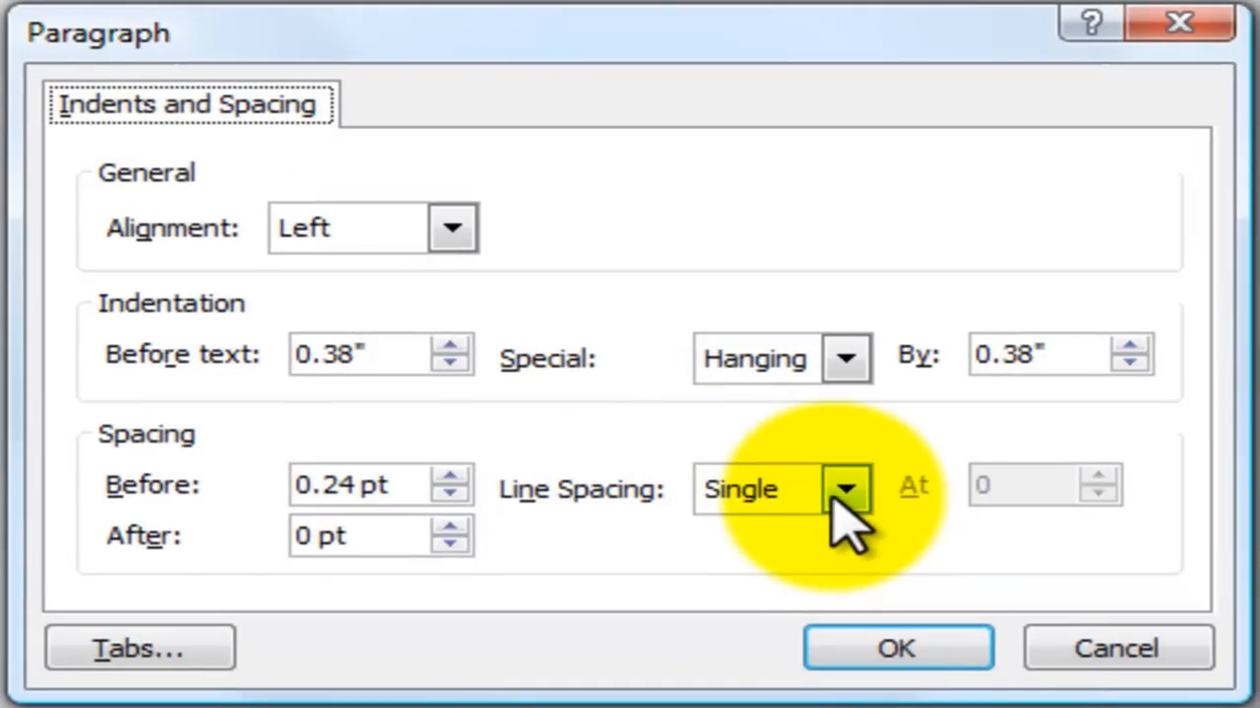
click(846, 489)
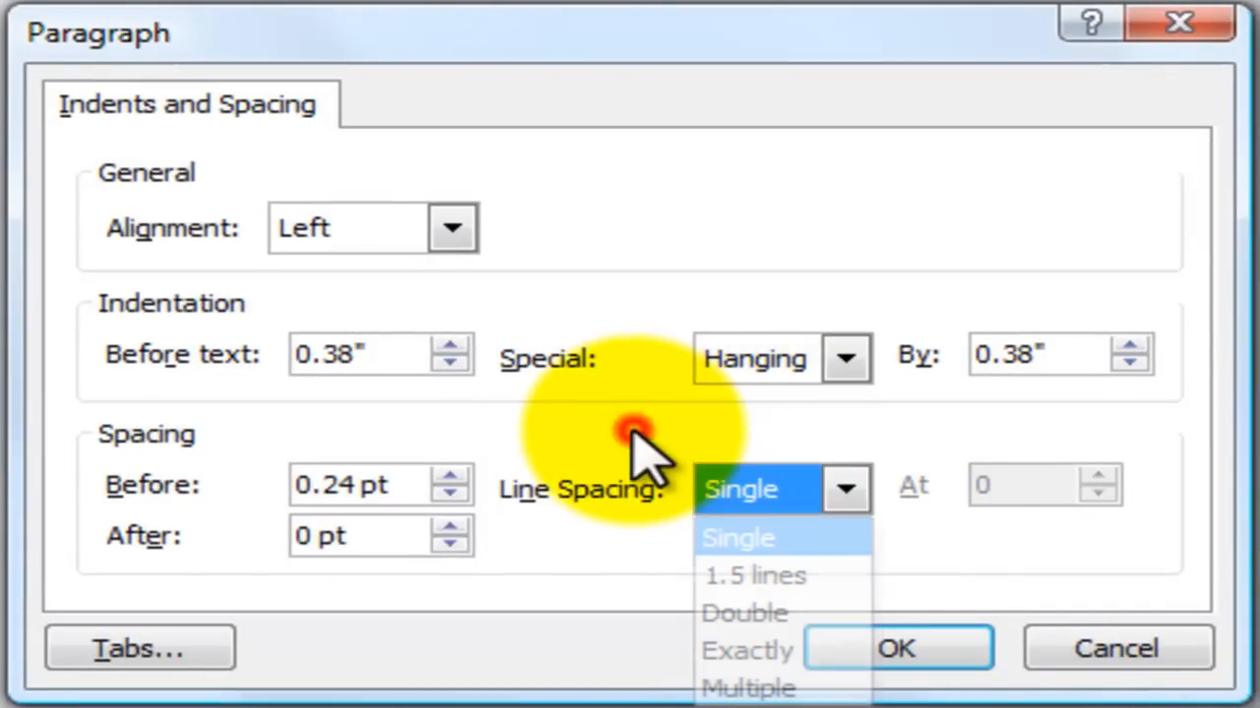
click(738, 537)
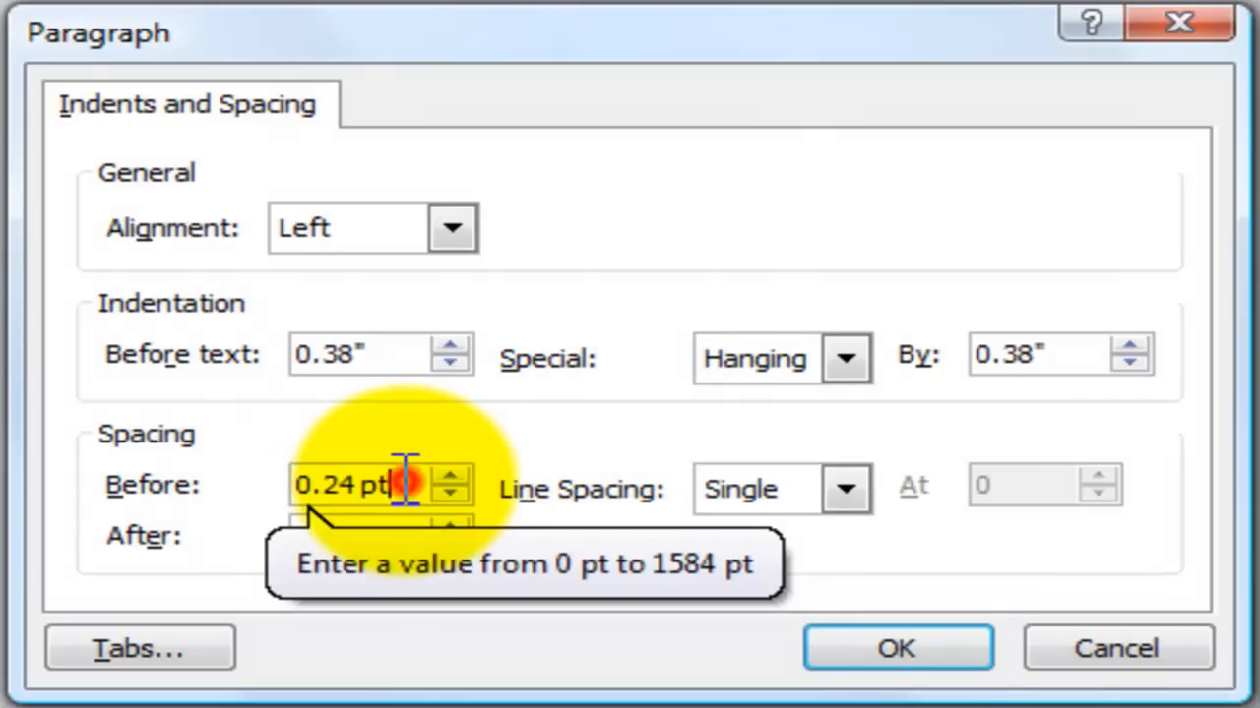
mouse_move(590, 443)
text(10)
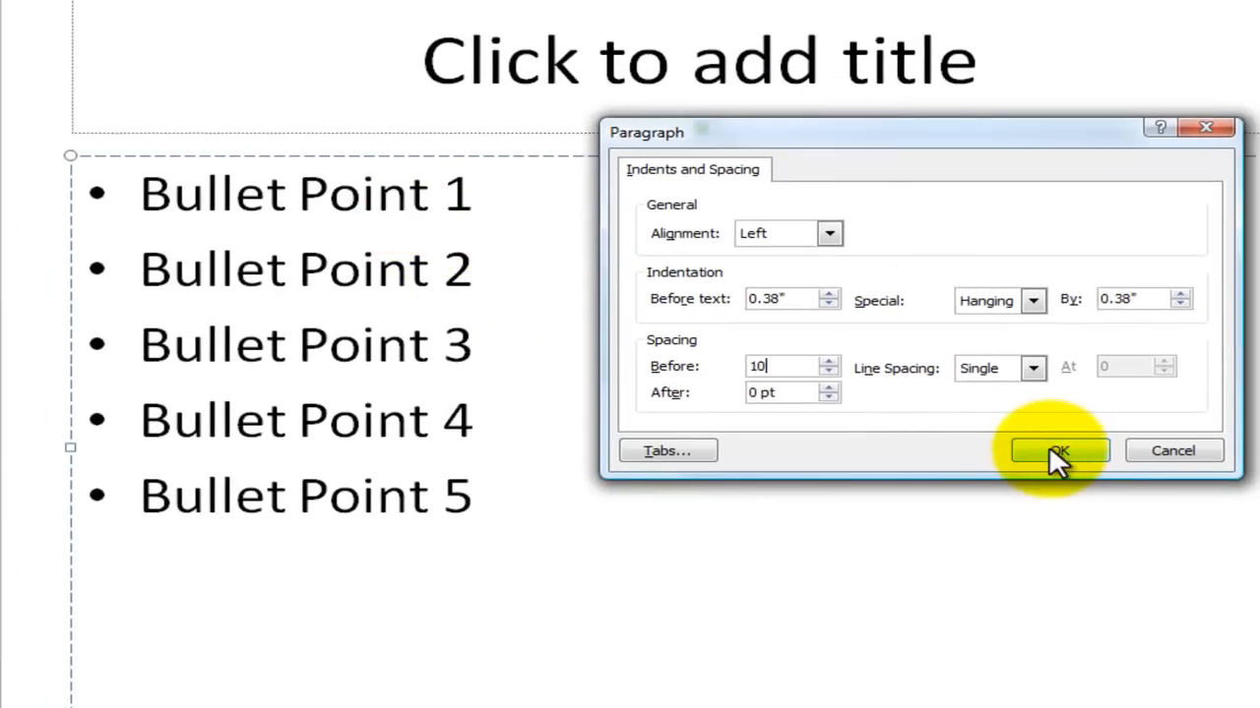
Step: Apply 10 pt Before spacing, then reopen Paragraph settings and raise it to 12 pt
click(1058, 451)
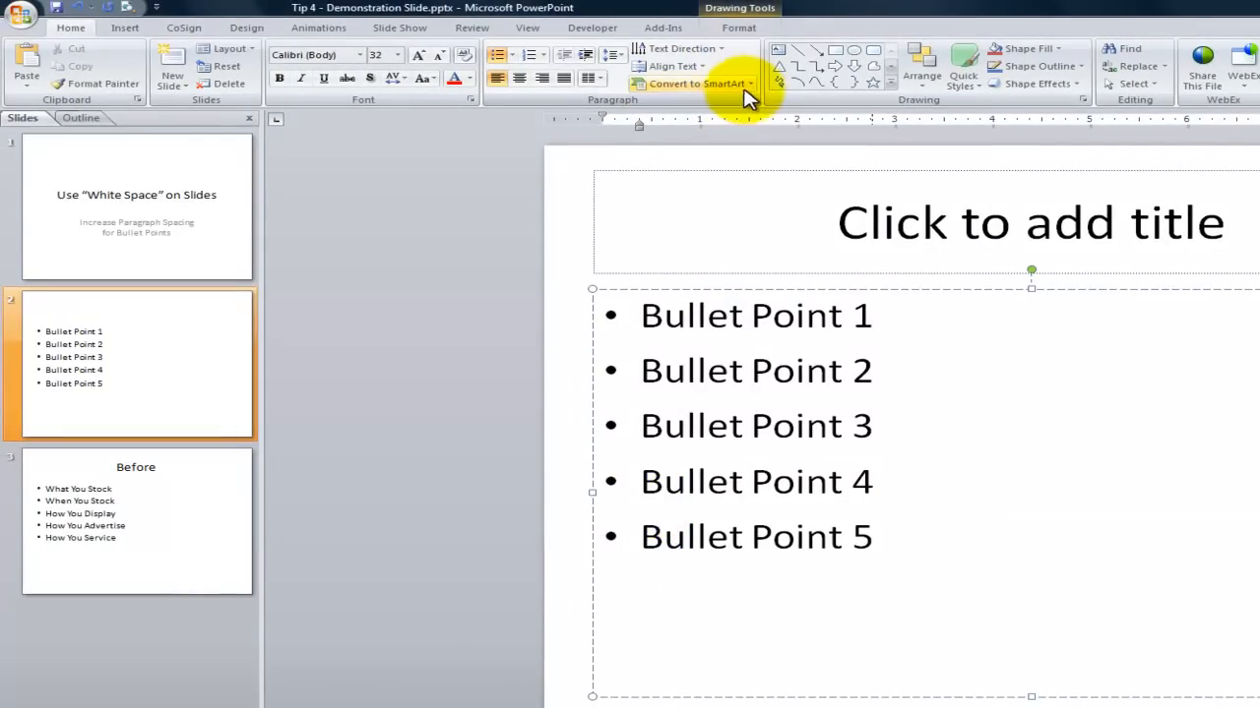
click(637, 99)
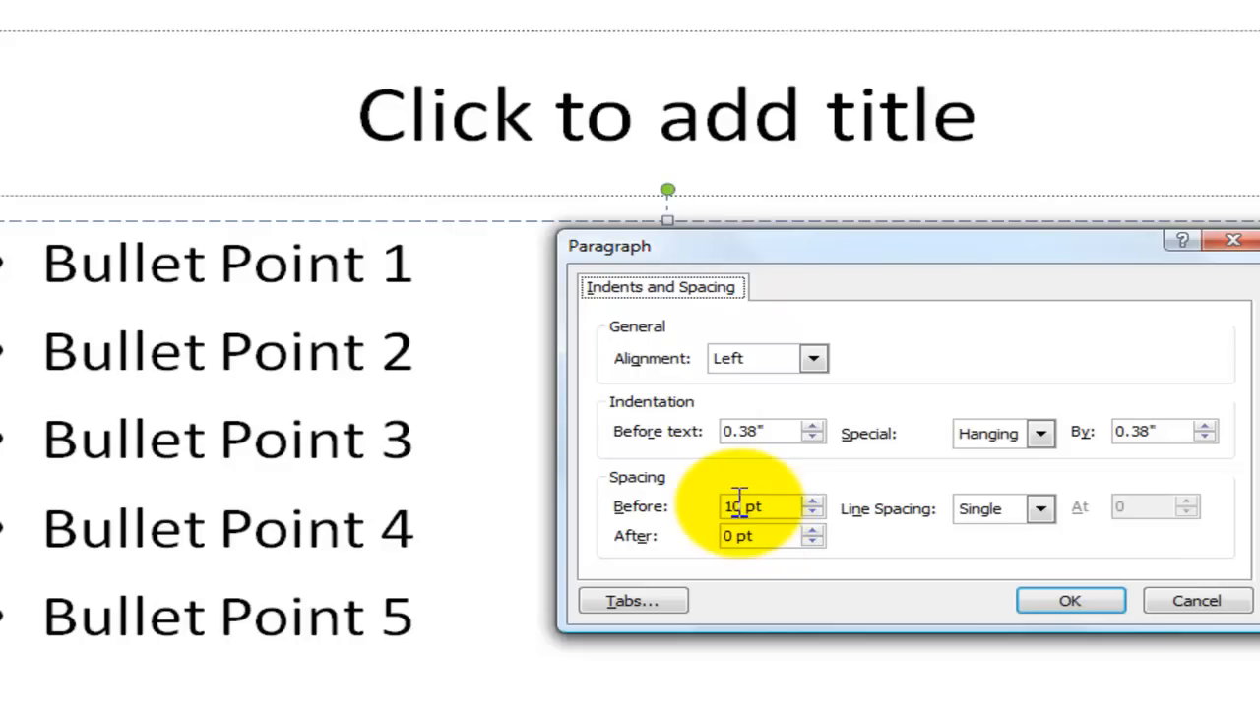
mouse_move(709, 522)
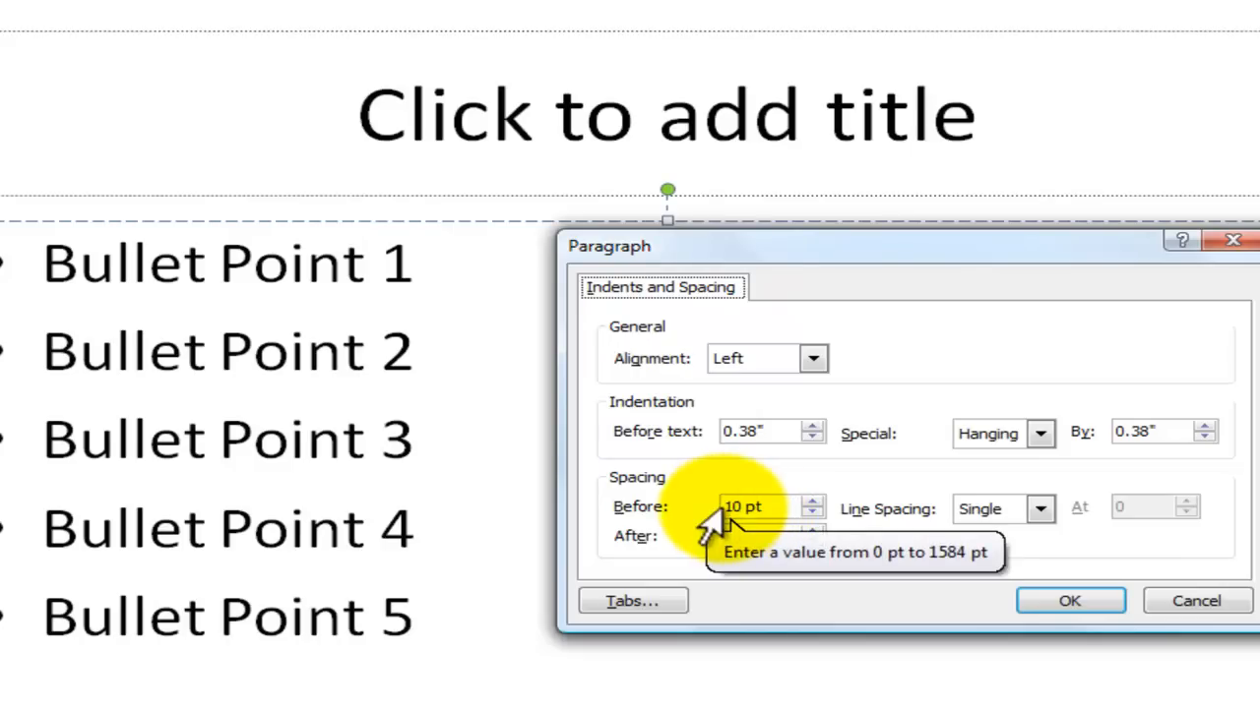
click(748, 506)
text(12)
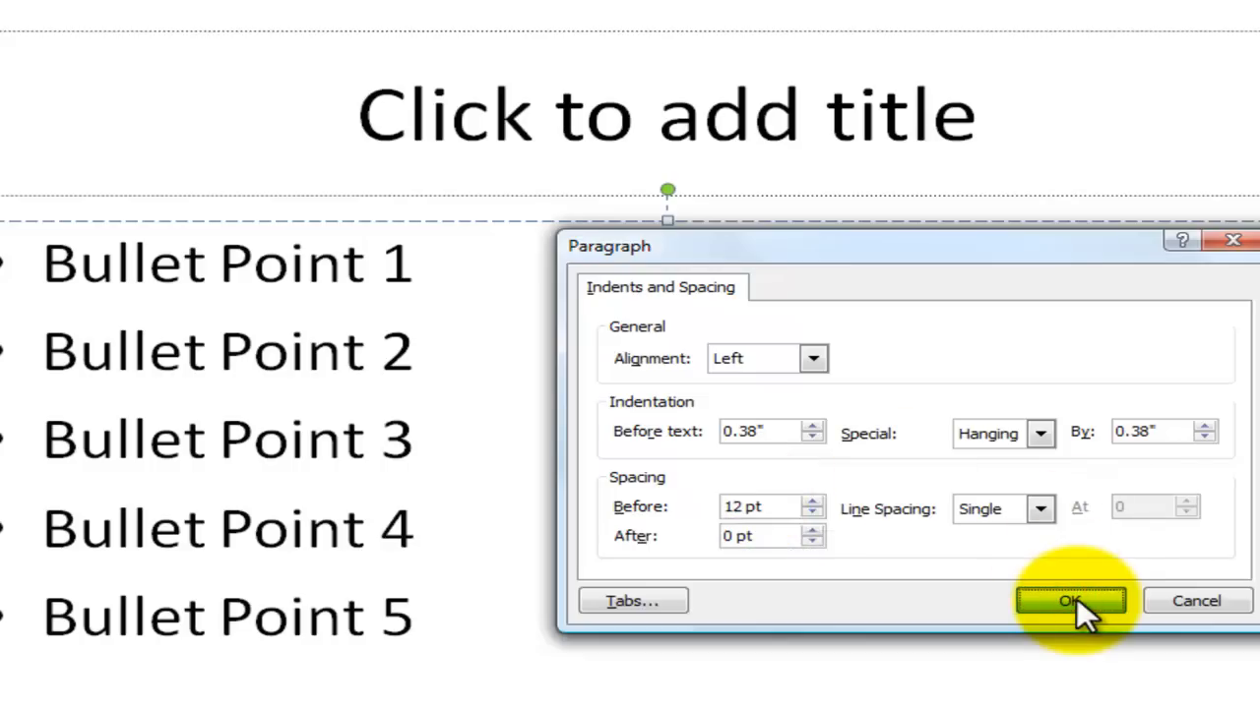
click(1069, 601)
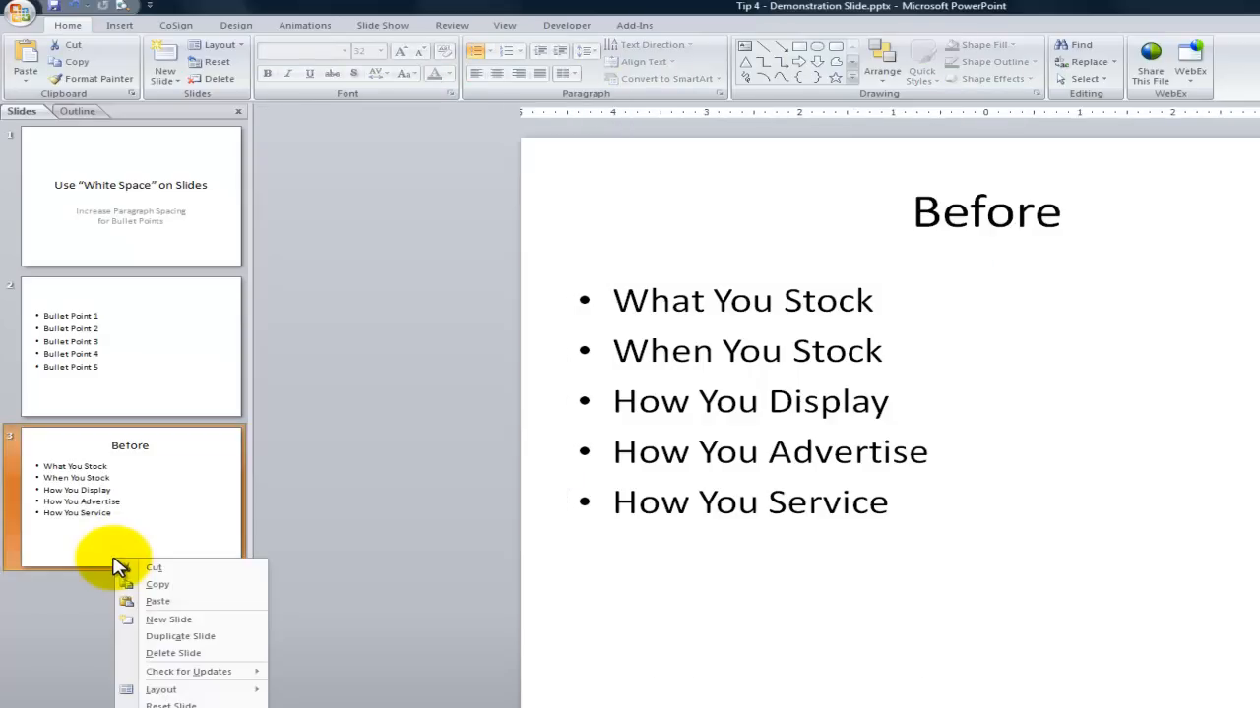
mouse_move(175, 639)
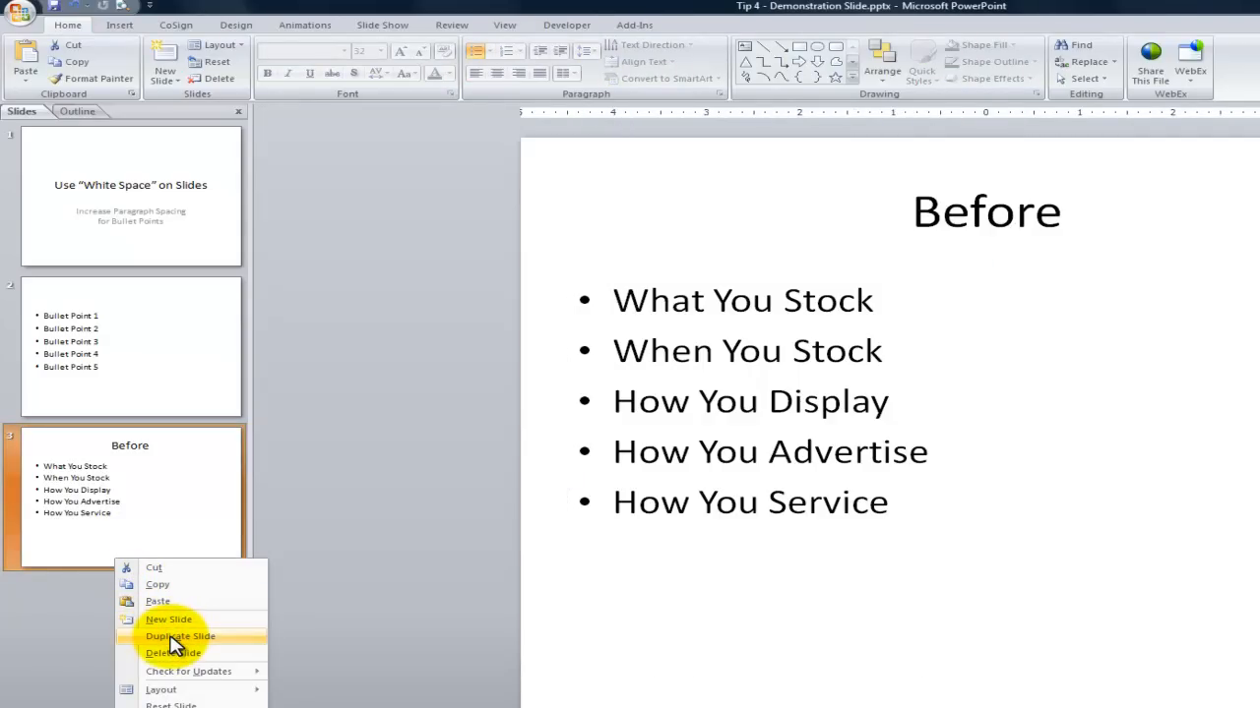
Step: Duplicate the Before slide as slide 4 and retitle it 'After'
click(181, 636)
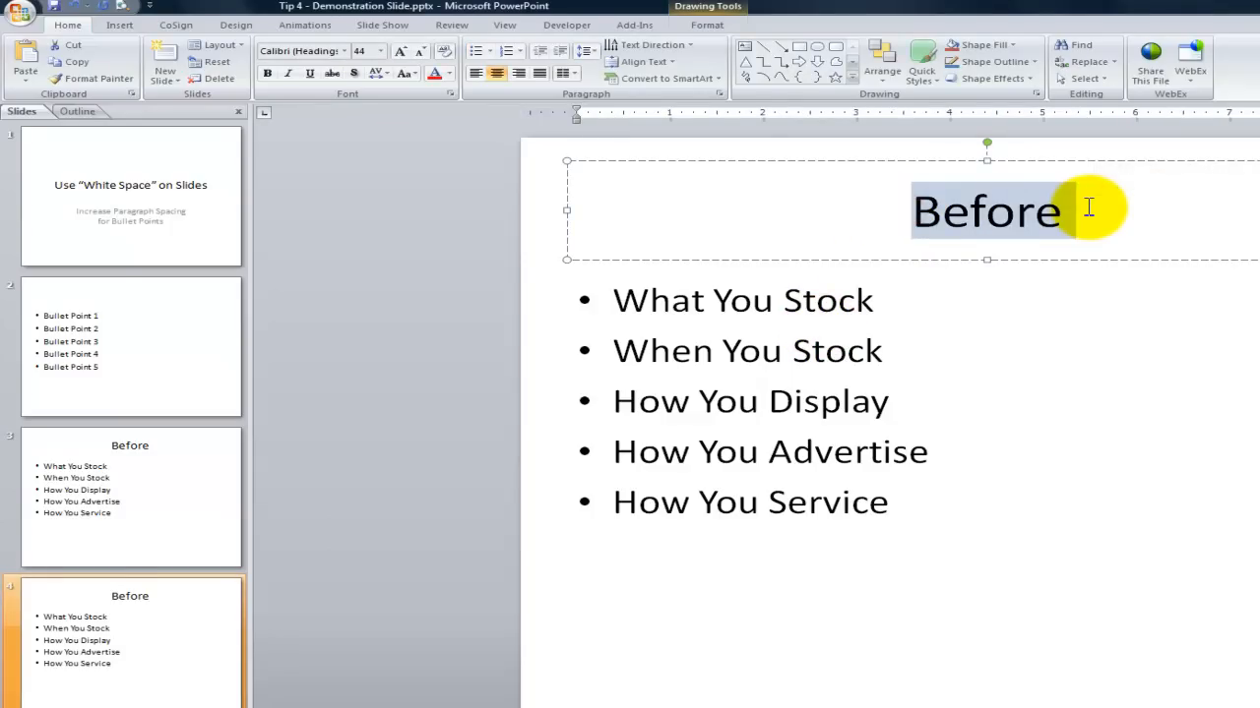
text(After)
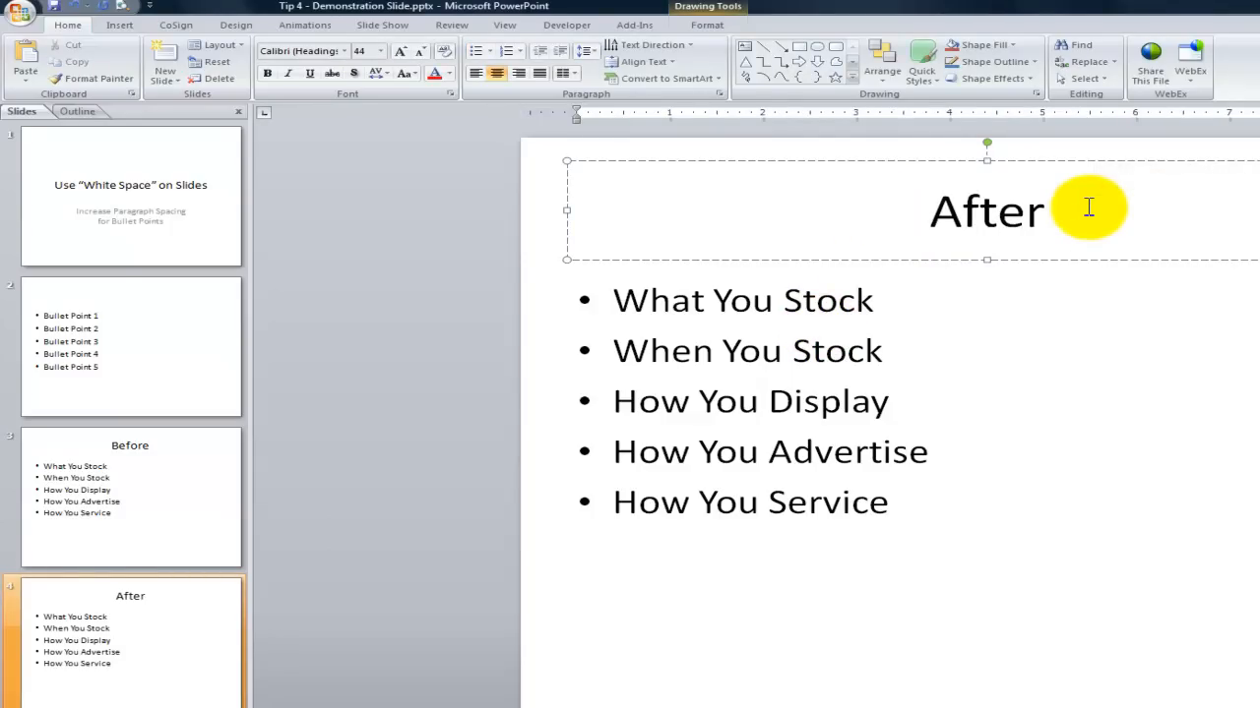
click(623, 324)
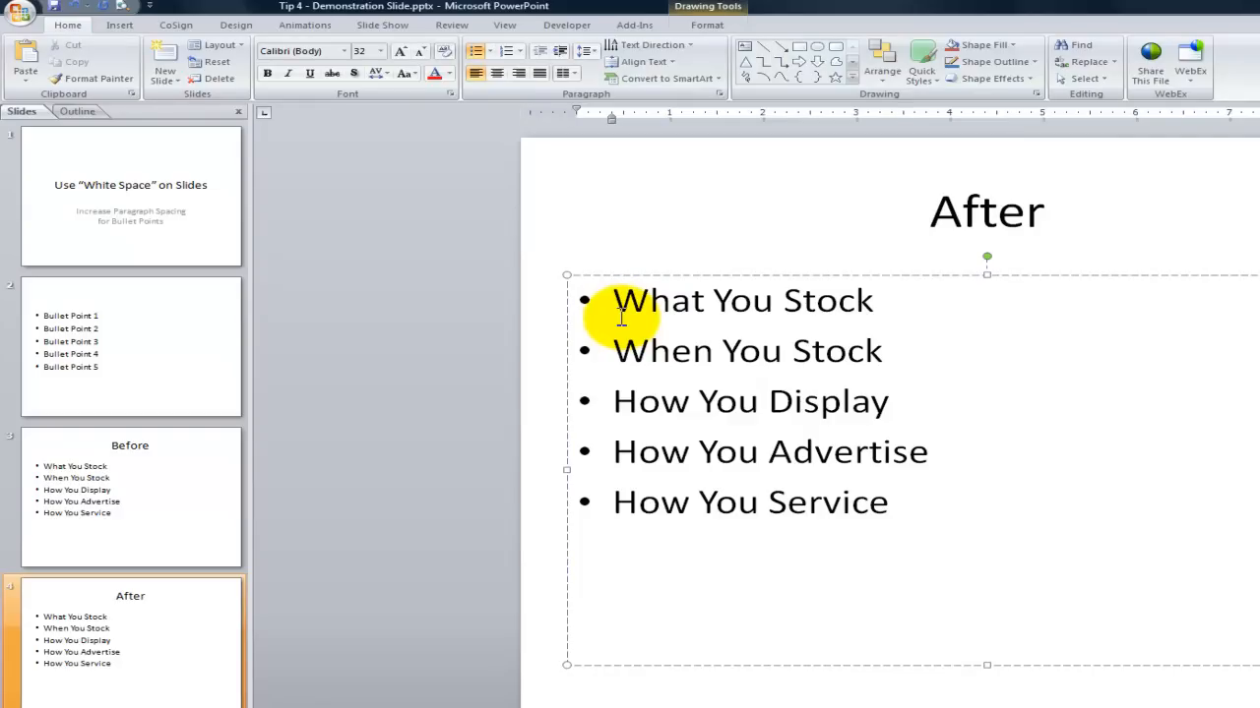
mouse_move(620, 300)
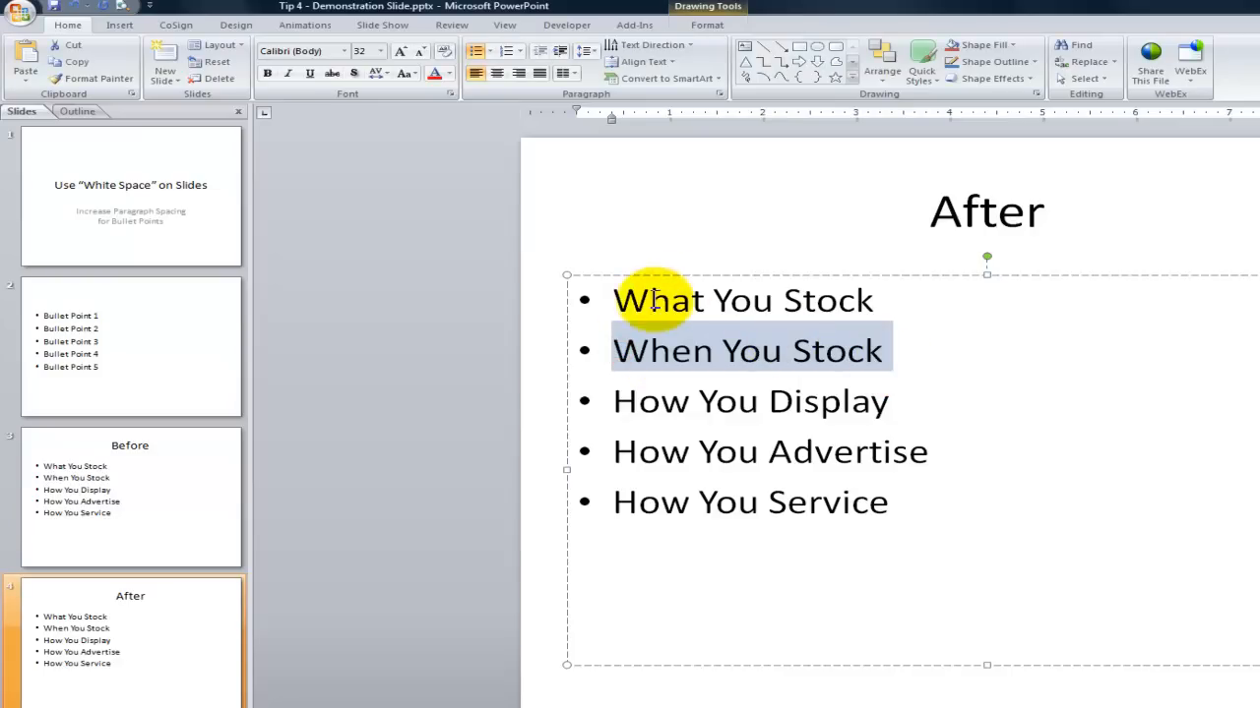
mouse_move(598, 300)
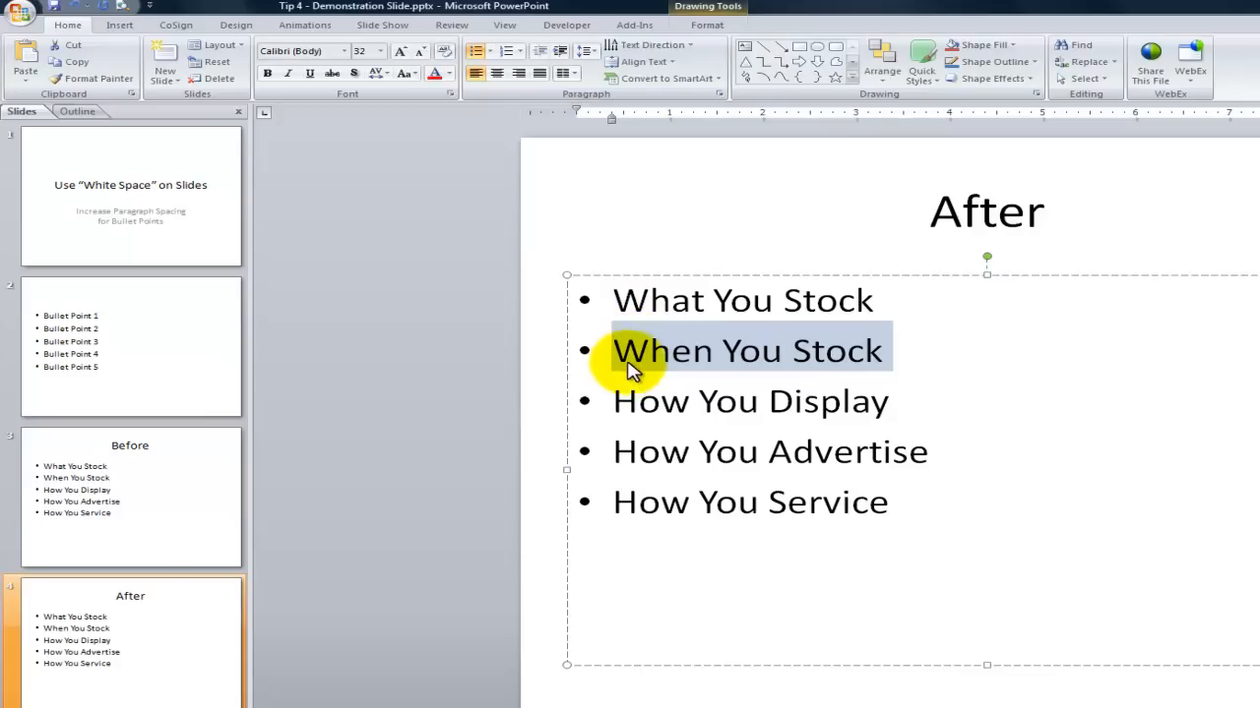
mouse_move(723, 108)
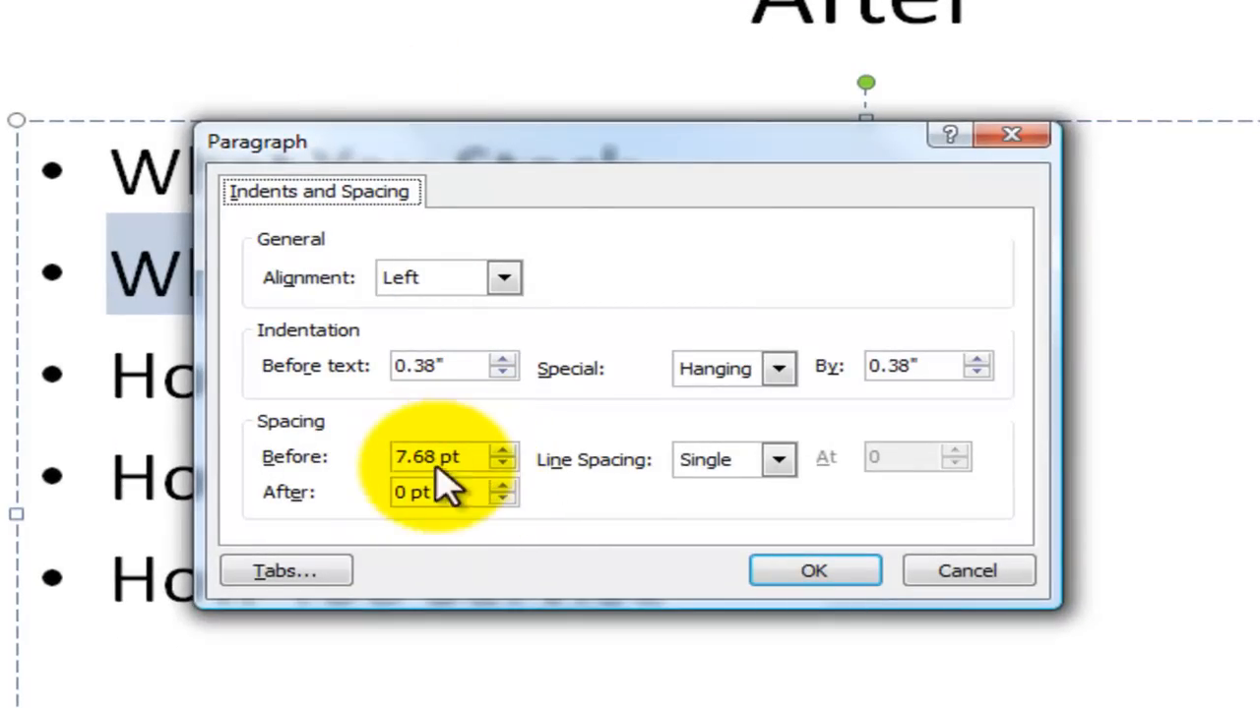
Step: Replace the 7.68 pt Before spacing with 12 on the After slide
click(453, 457)
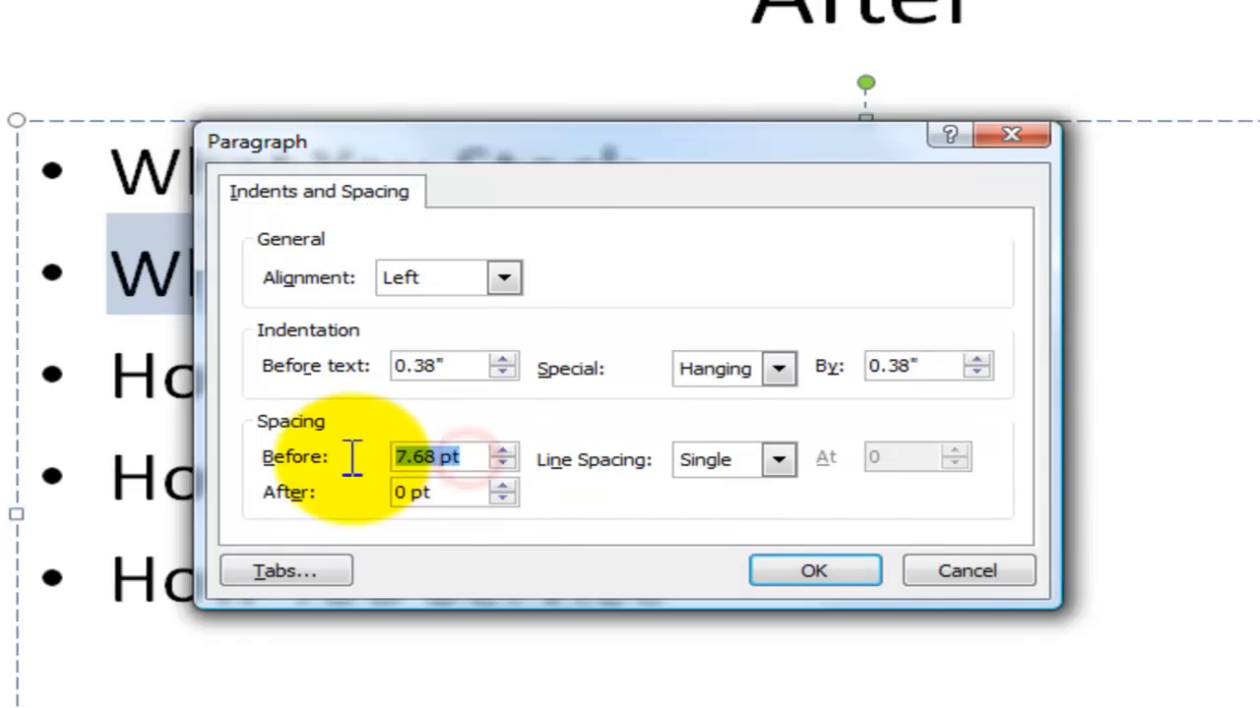
mouse_move(393, 256)
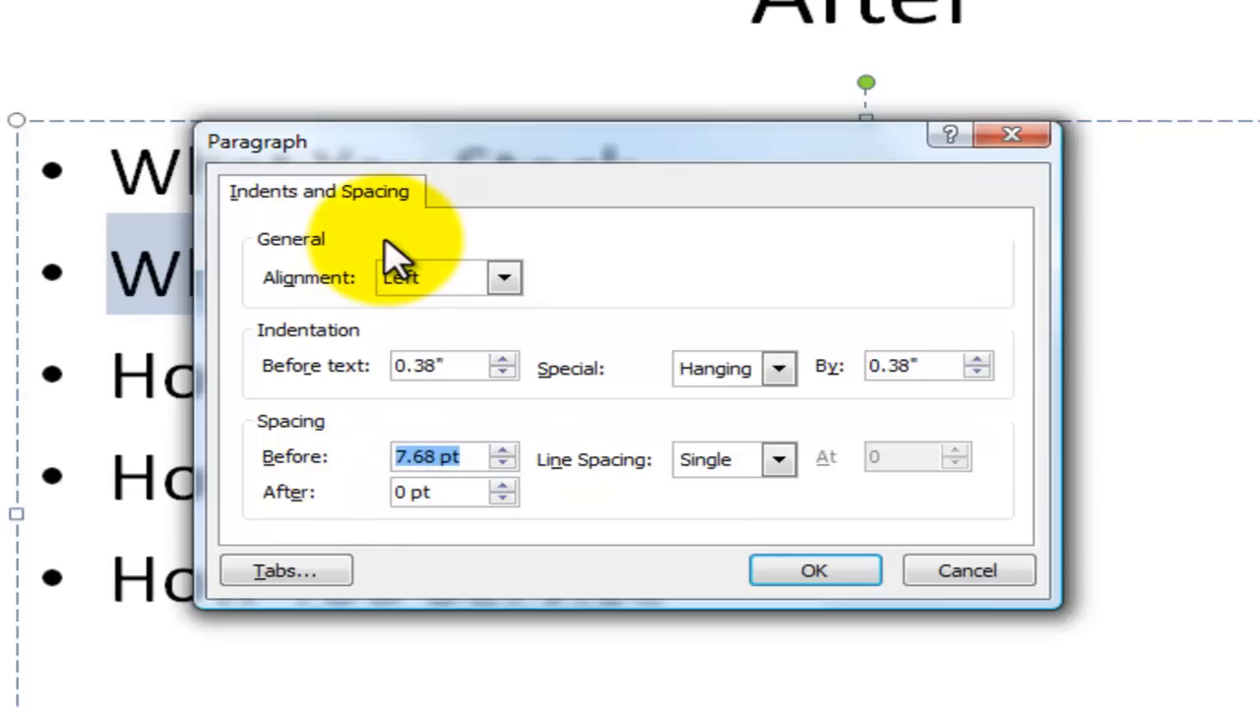
text(12)
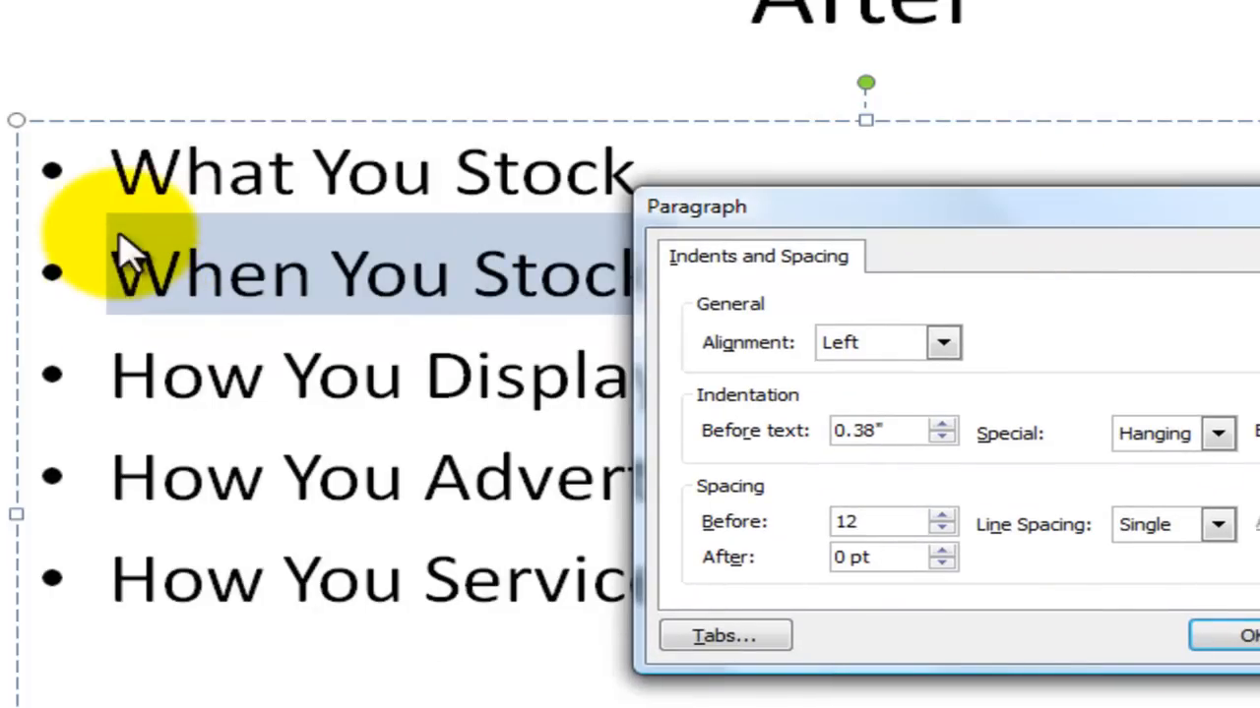
mouse_move(836, 546)
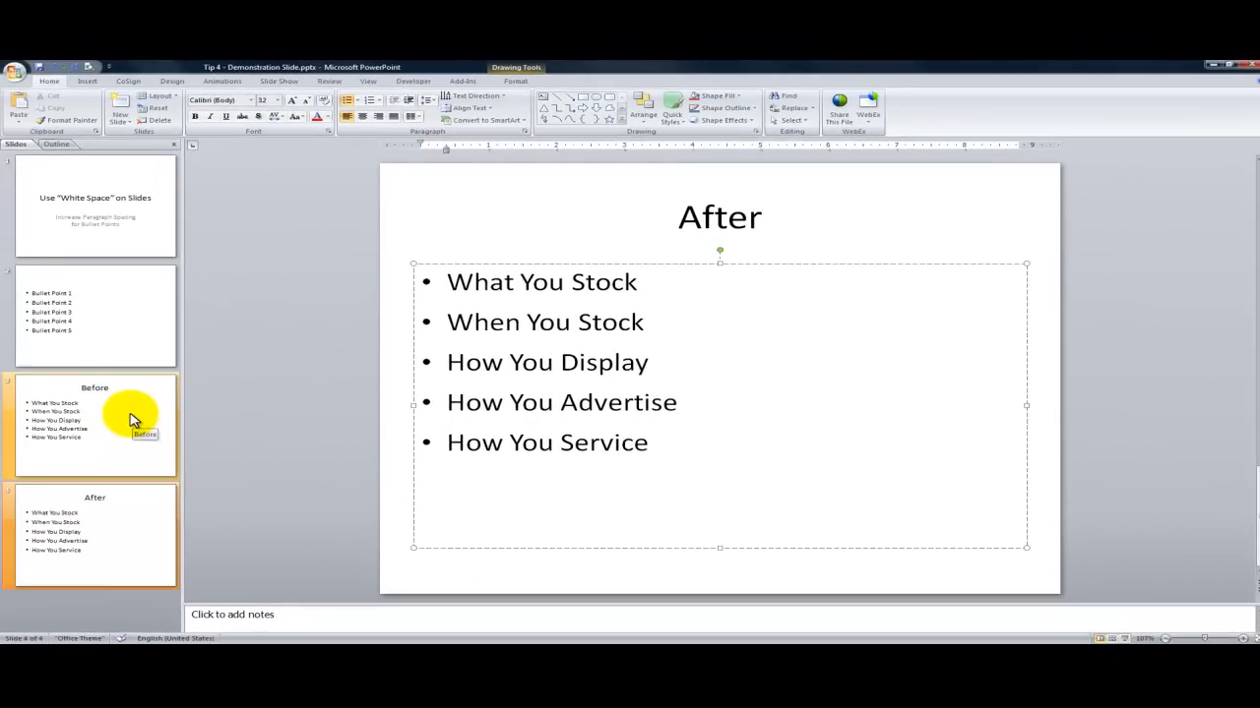
click(95, 425)
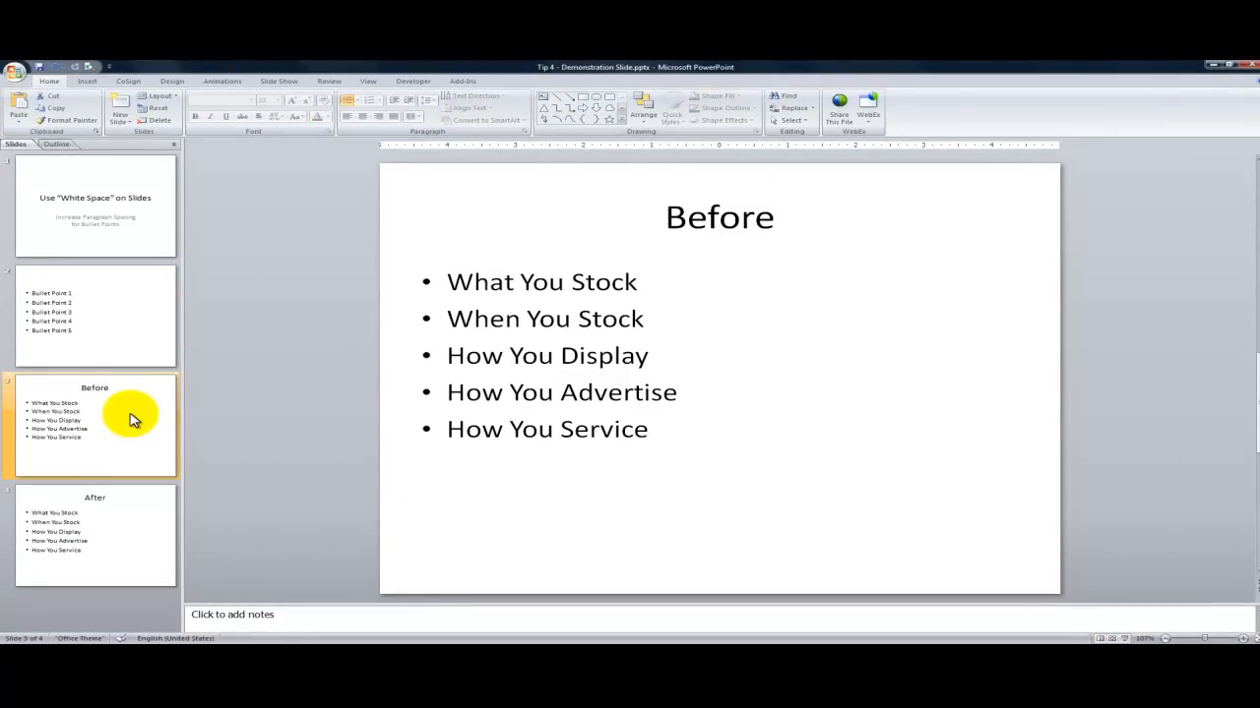
key(F5)
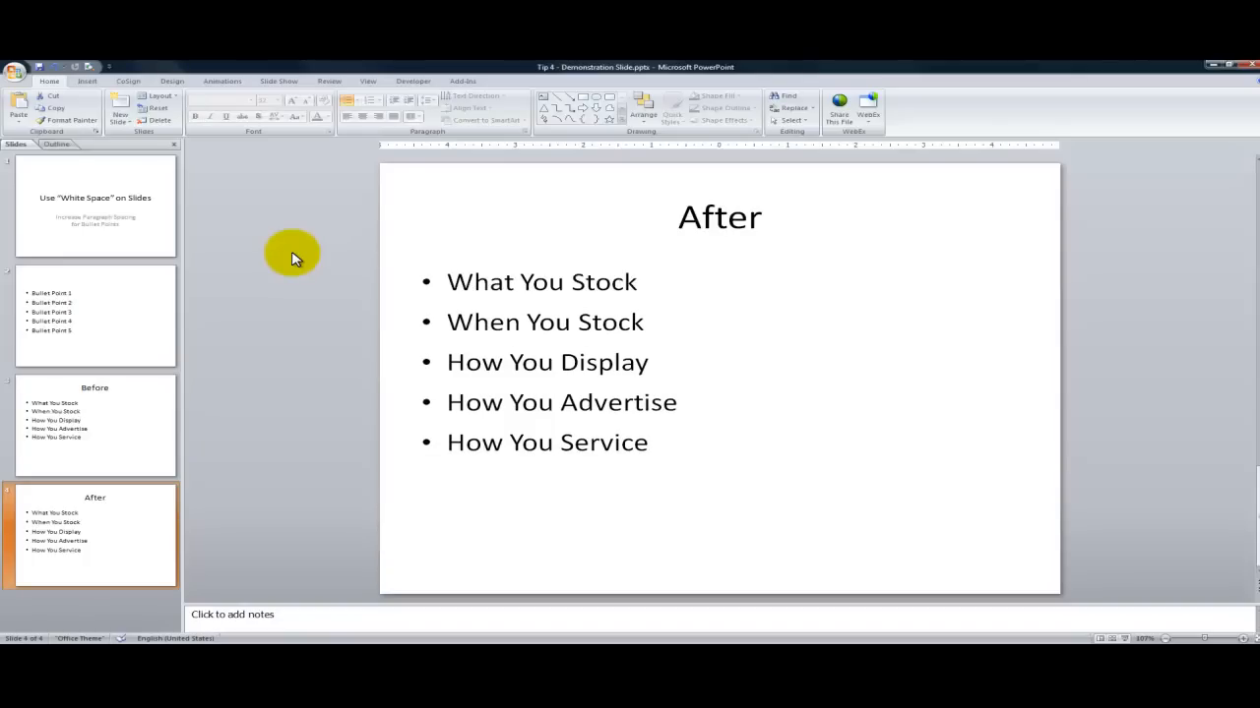
mouse_move(372, 559)
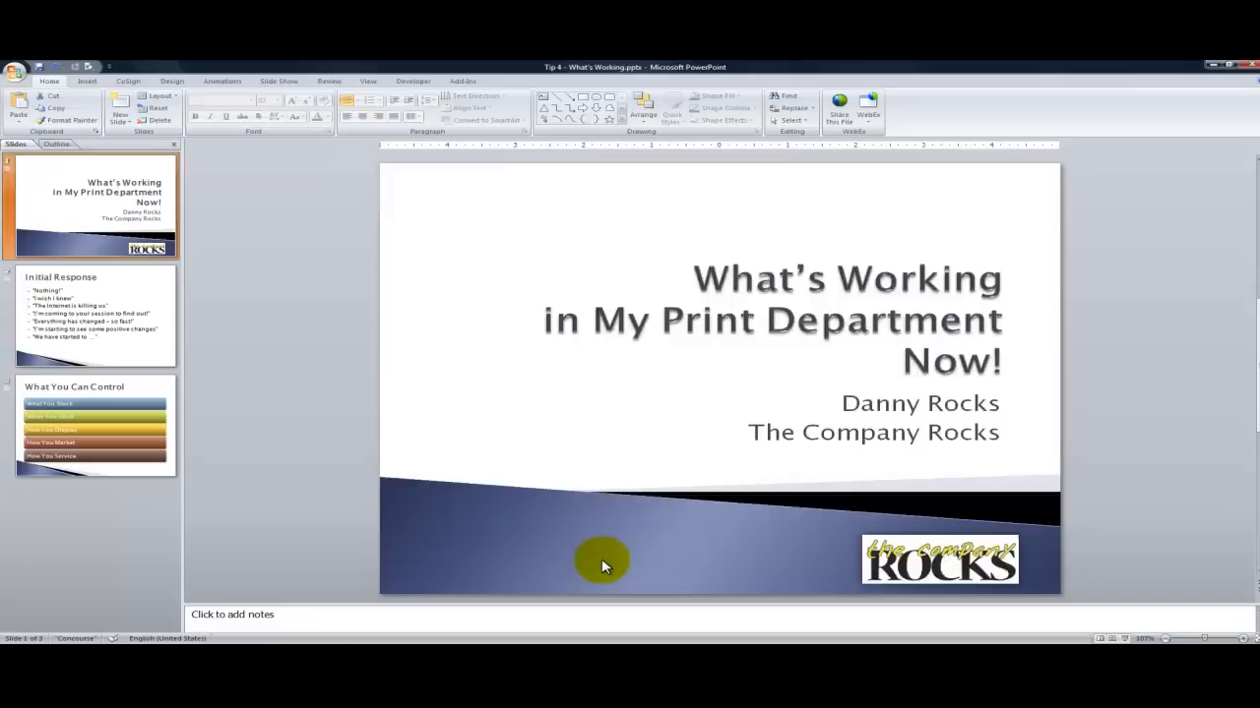
Step: Give the Initial Response slide's quoted bullets 10 pt spacing before
click(94, 313)
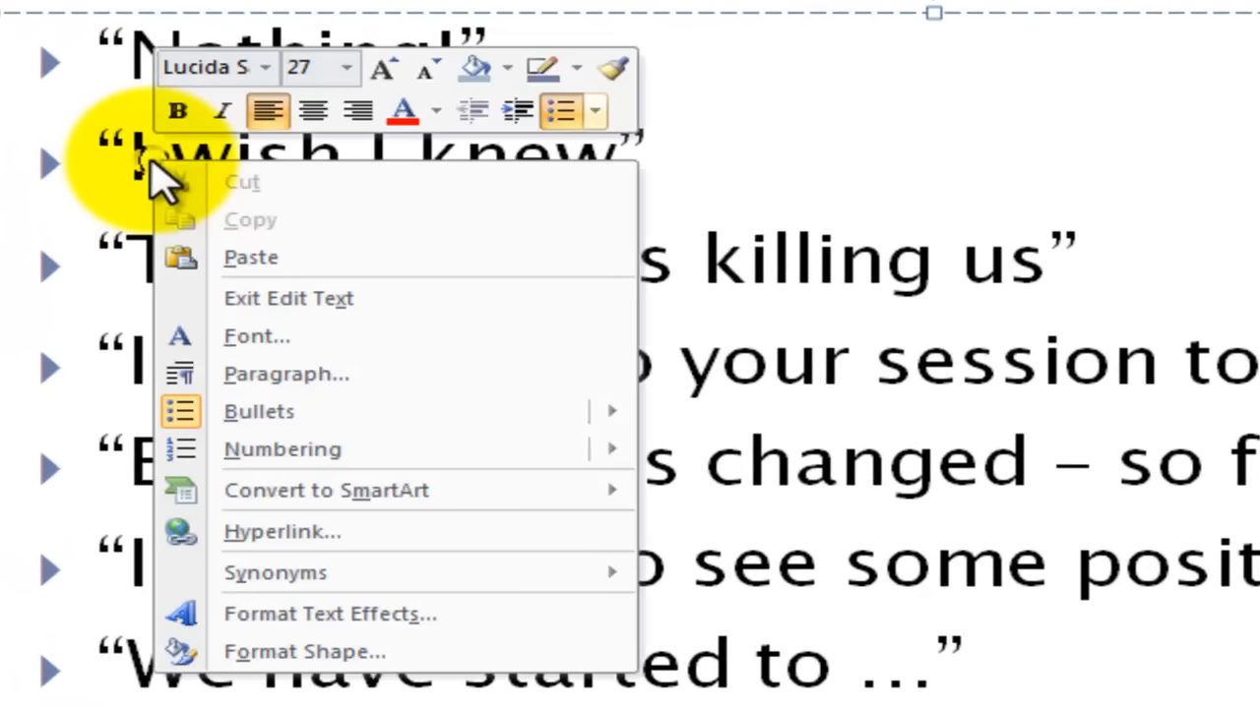
mouse_move(285, 374)
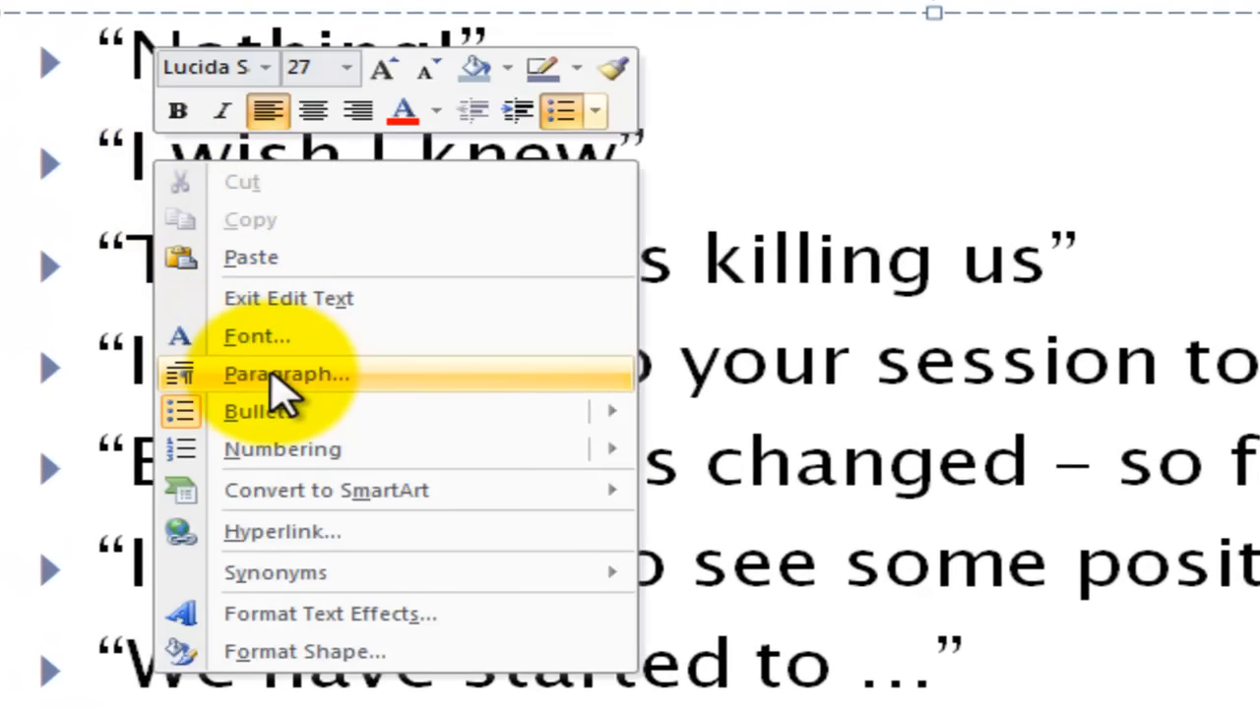
click(286, 374)
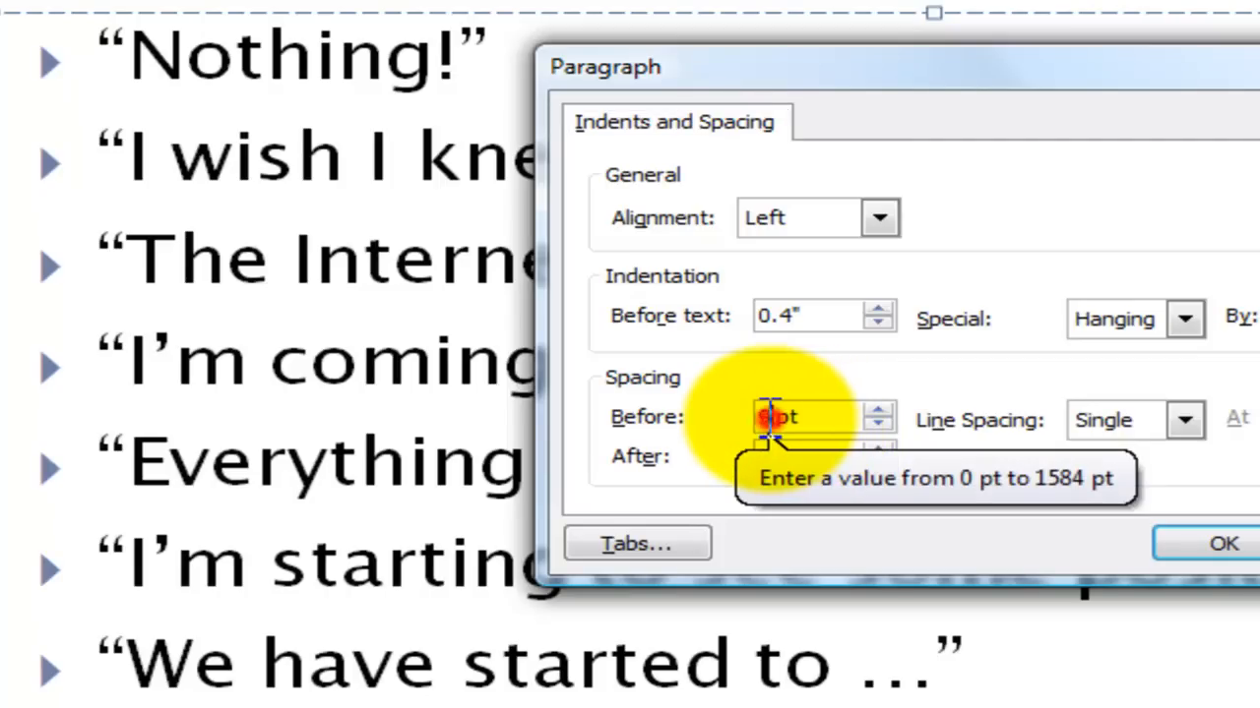
text(10)
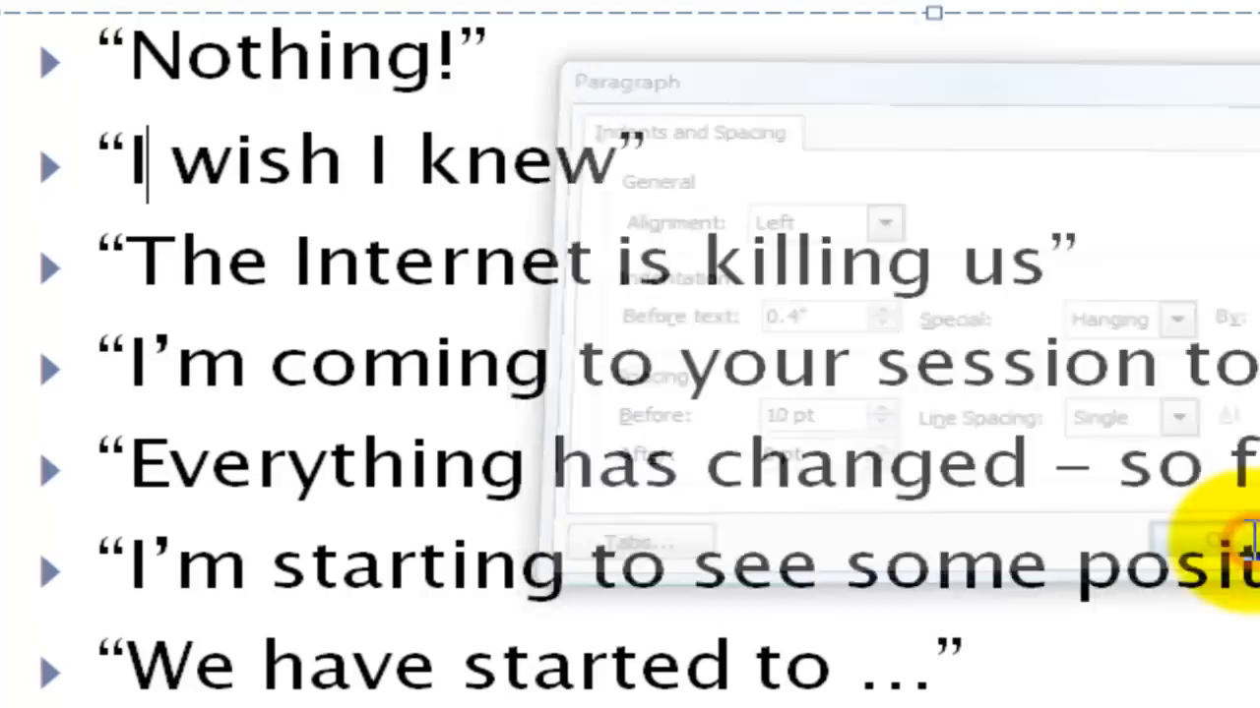
click(1220, 541)
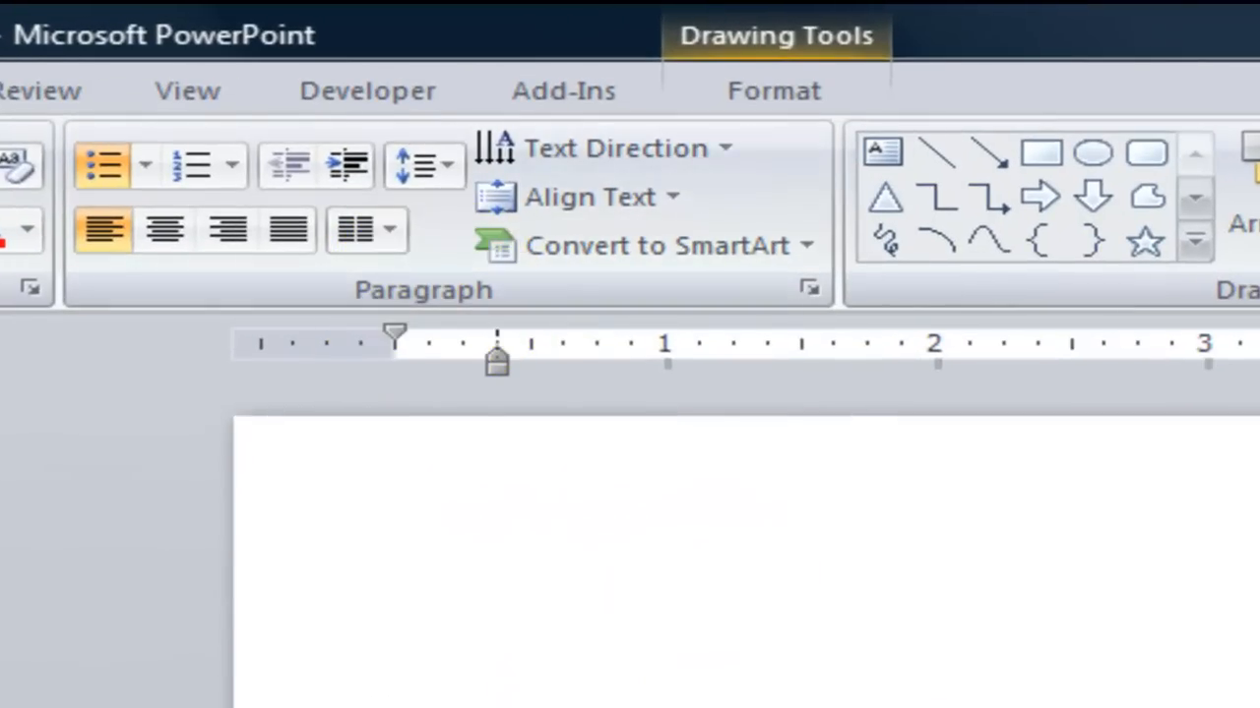
Step: Convert the Before slide's bullets into a Vertical Bullet List SmartArt graphic
click(659, 245)
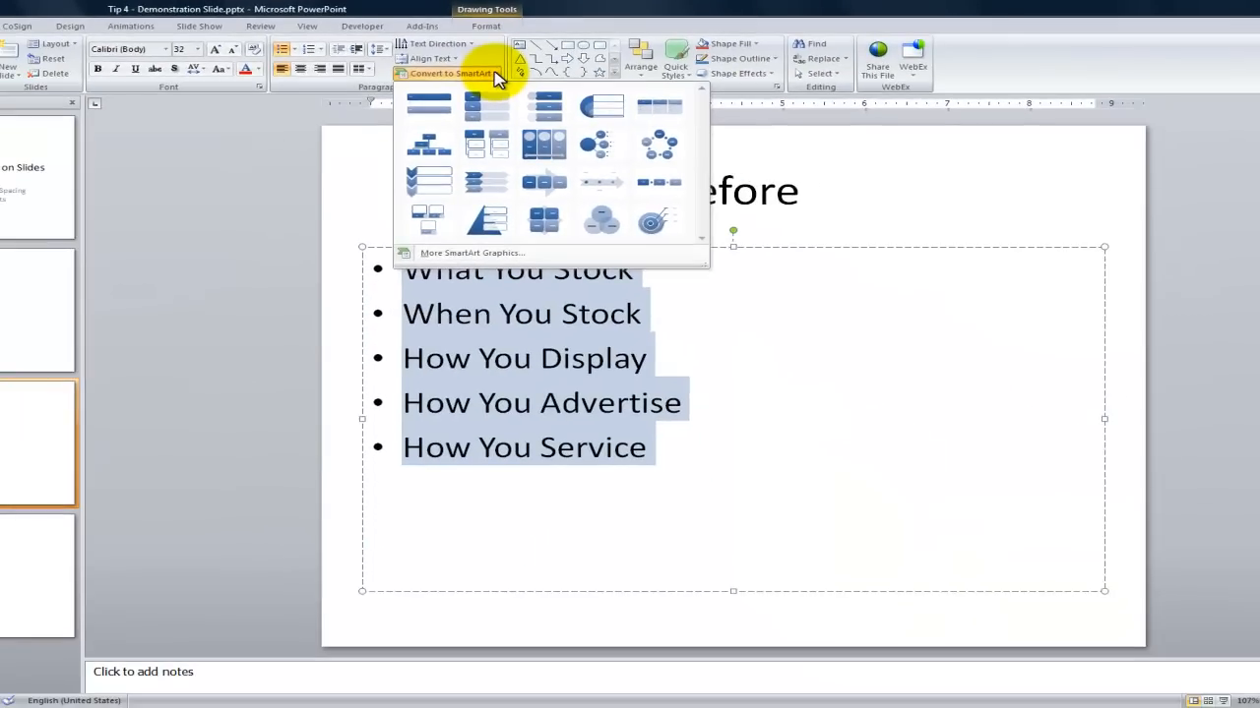
mouse_move(472, 253)
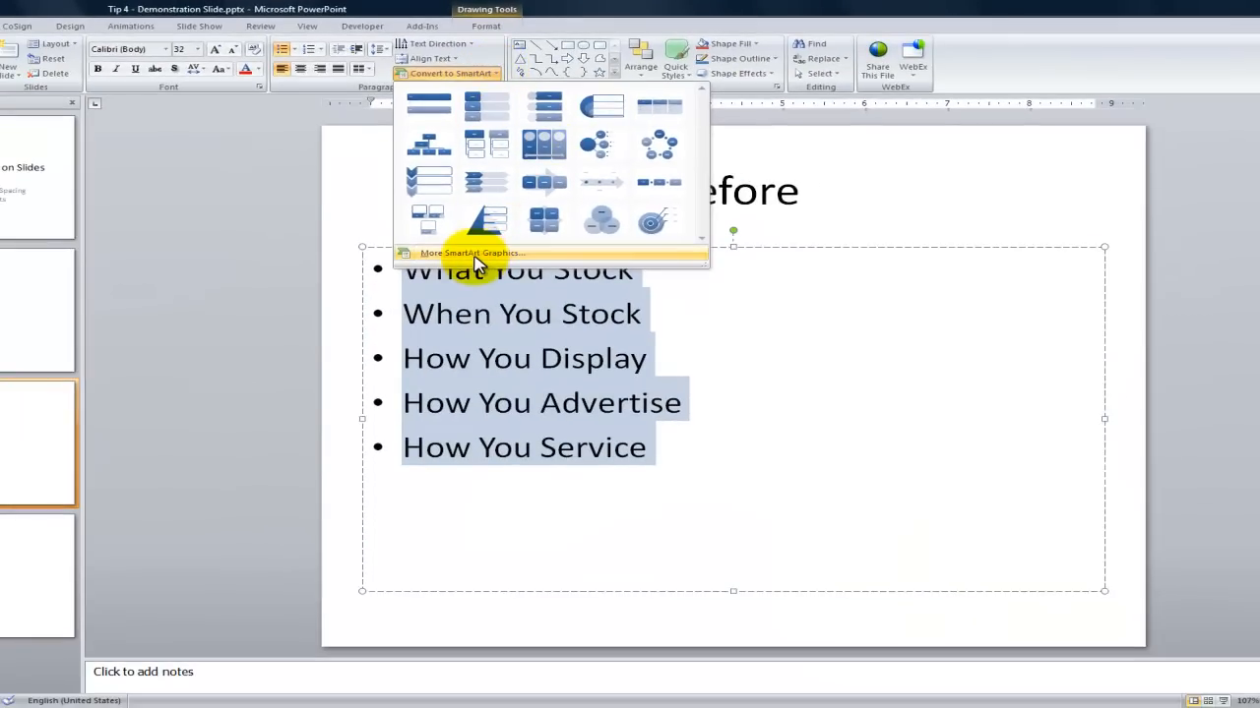
click(471, 253)
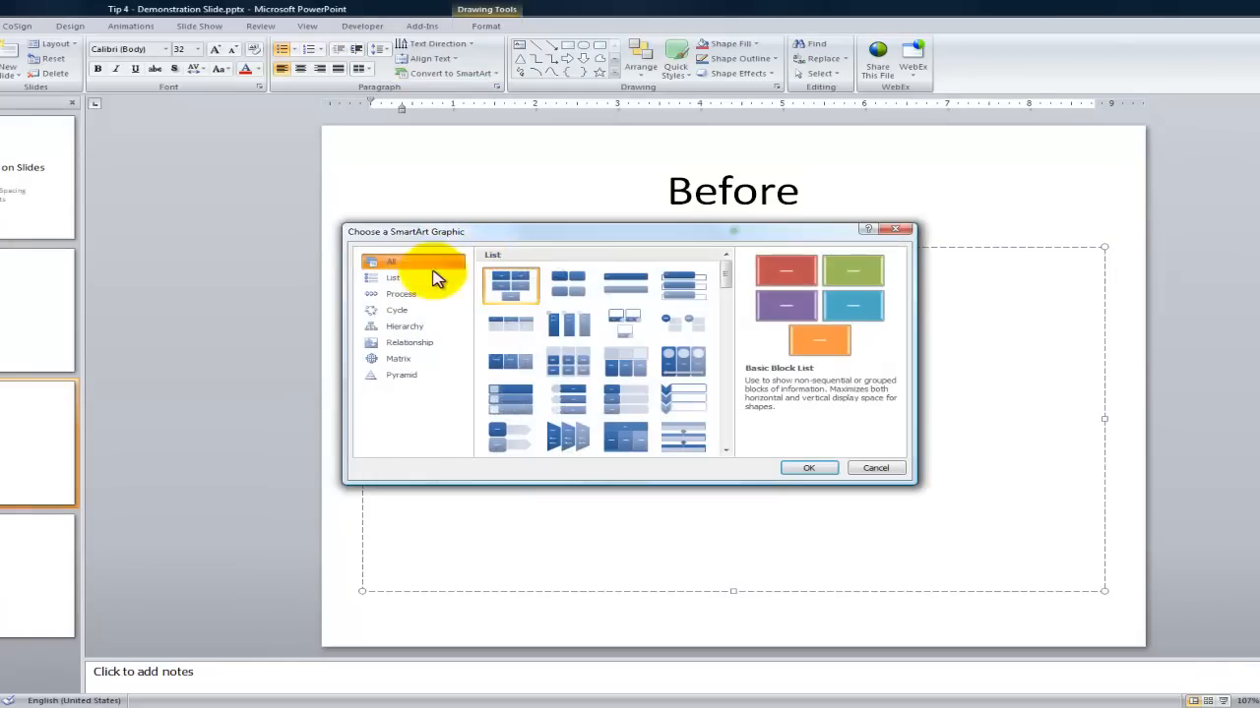
click(392, 278)
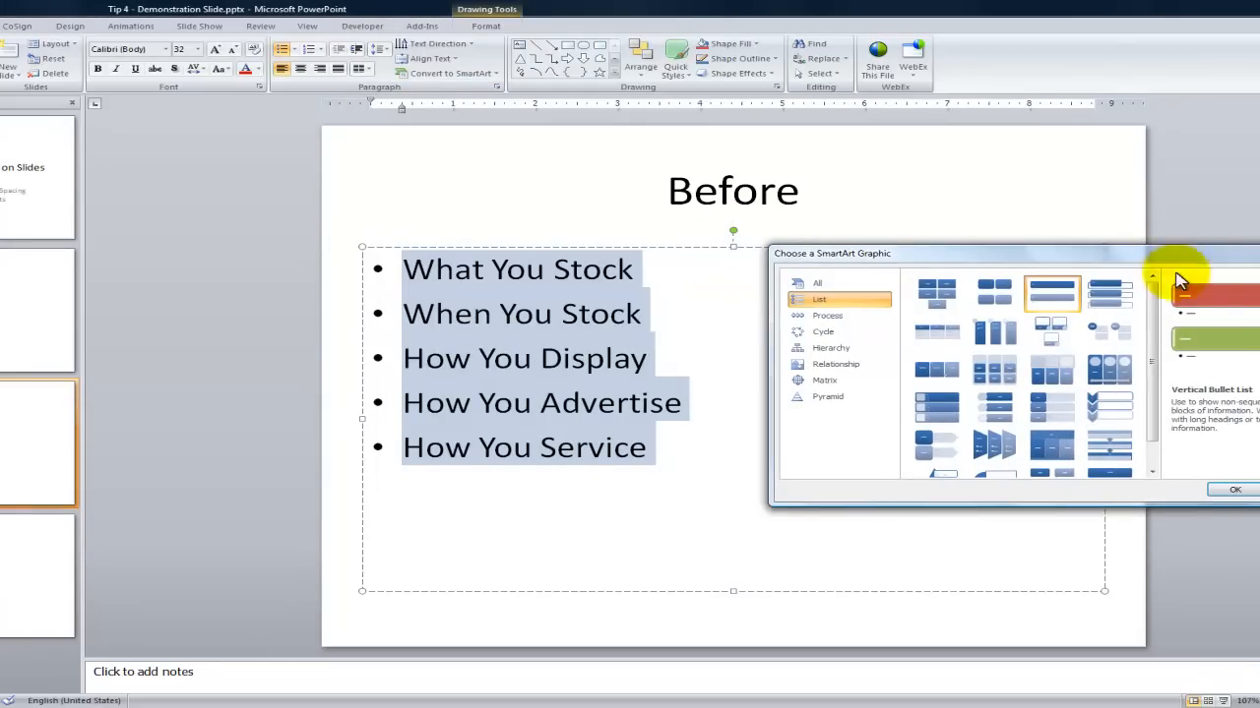
click(1235, 489)
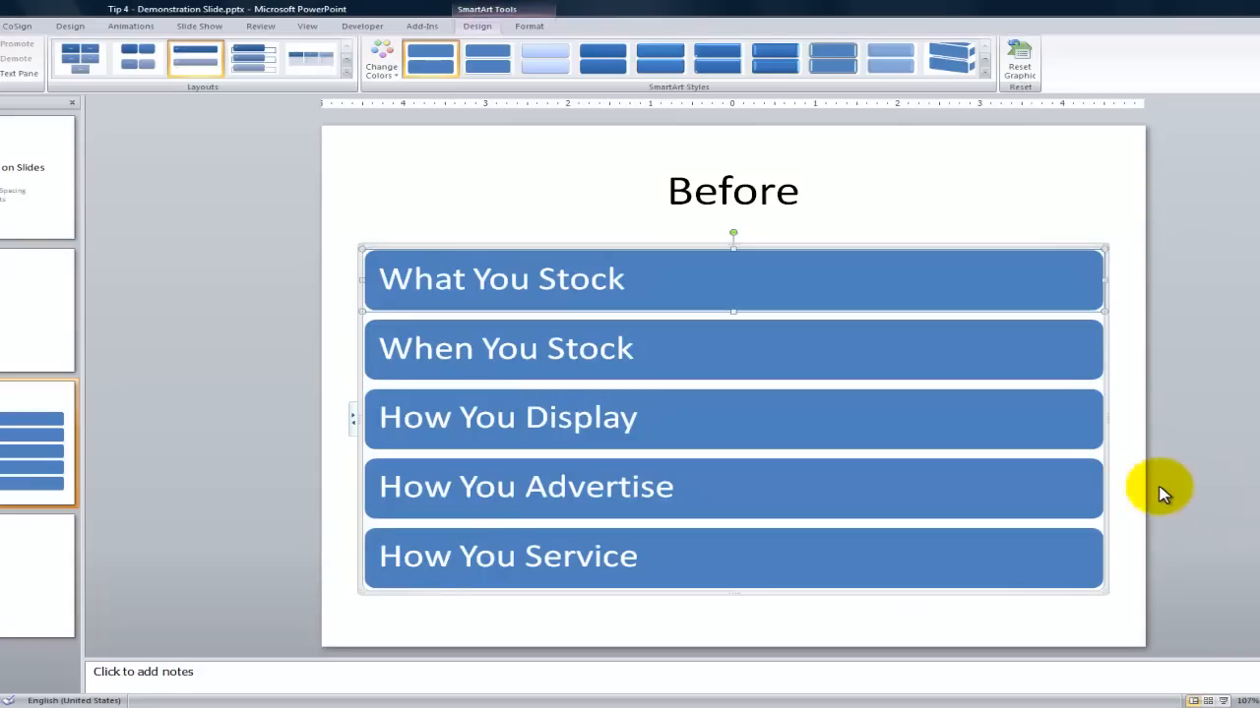
mouse_move(497, 236)
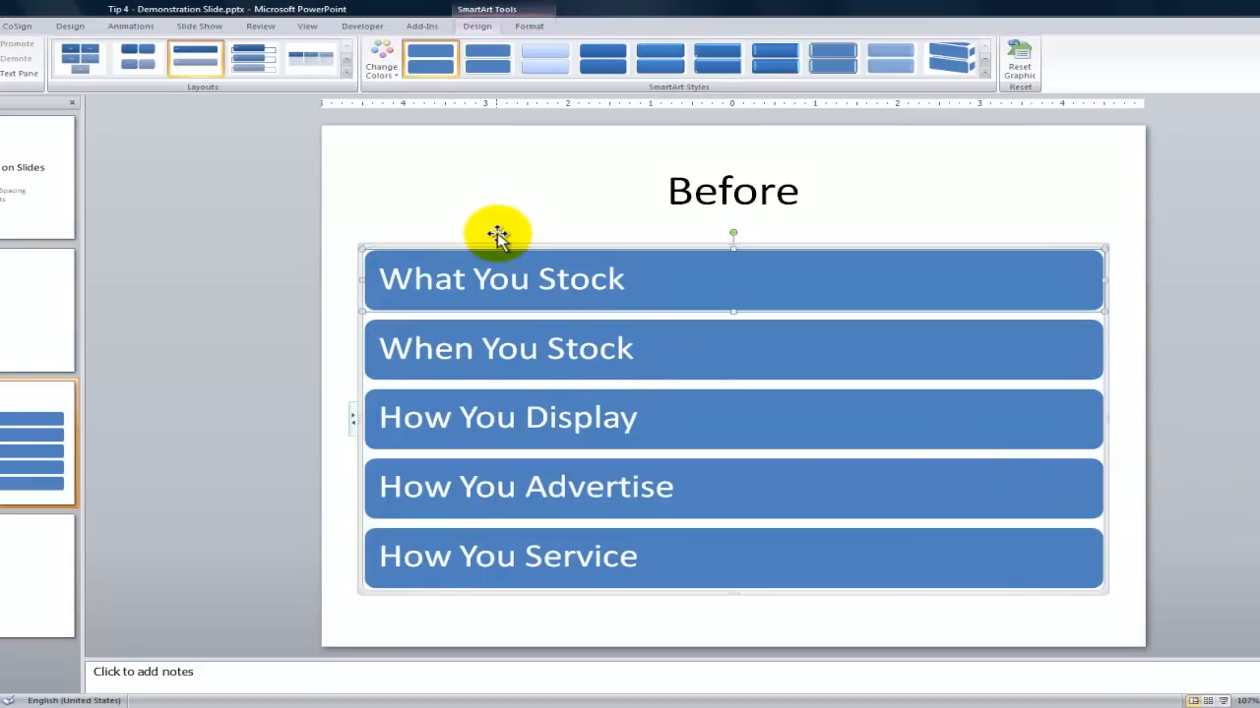
mouse_move(502, 242)
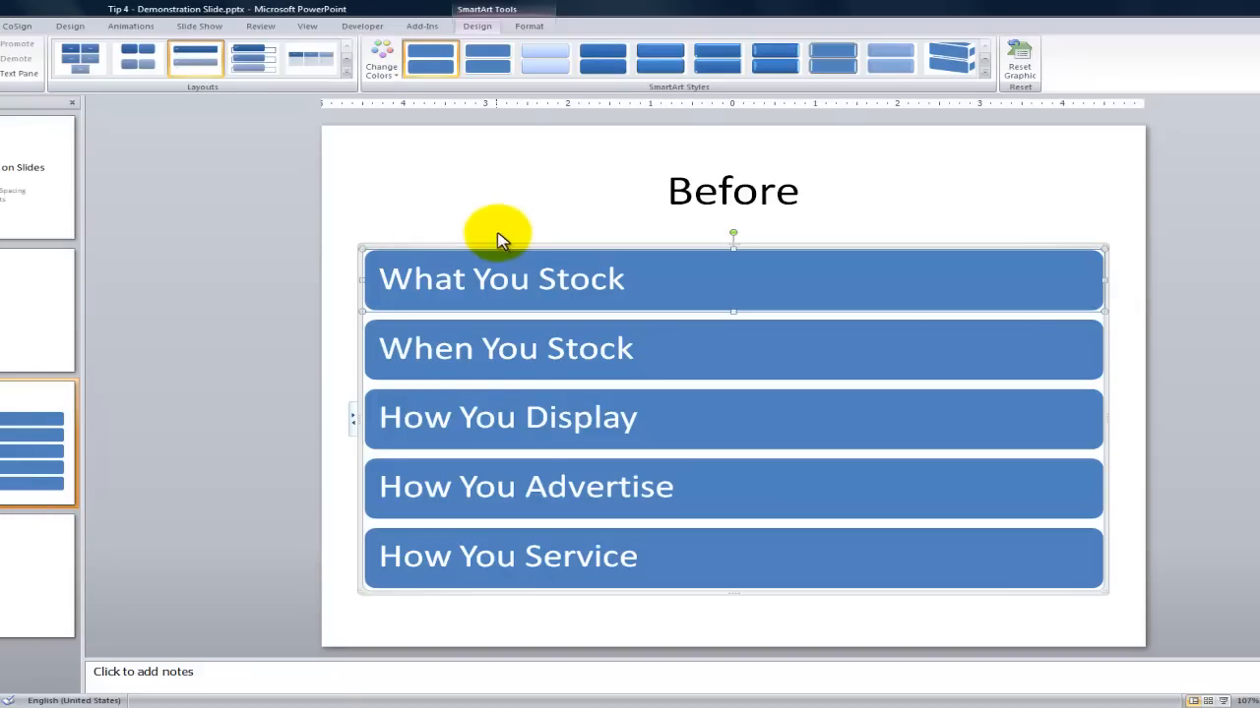
mouse_move(512, 214)
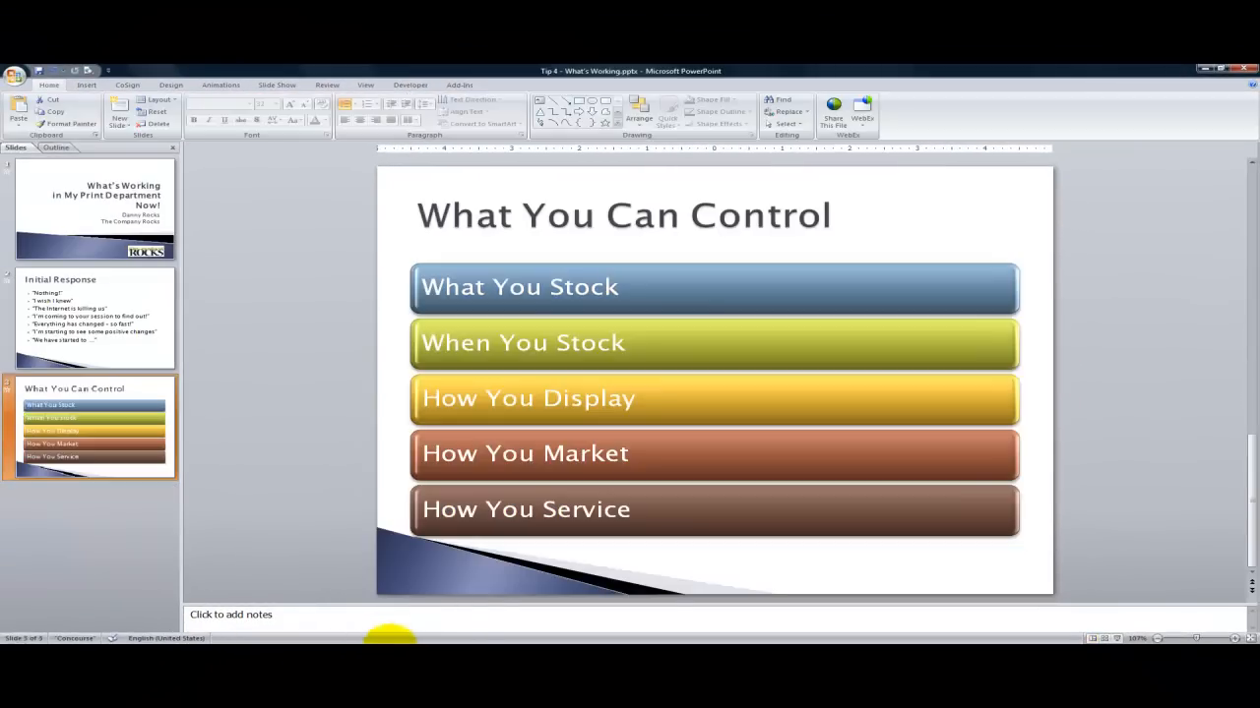
Step: Start the slide show from the What You Can Control slide
click(94, 315)
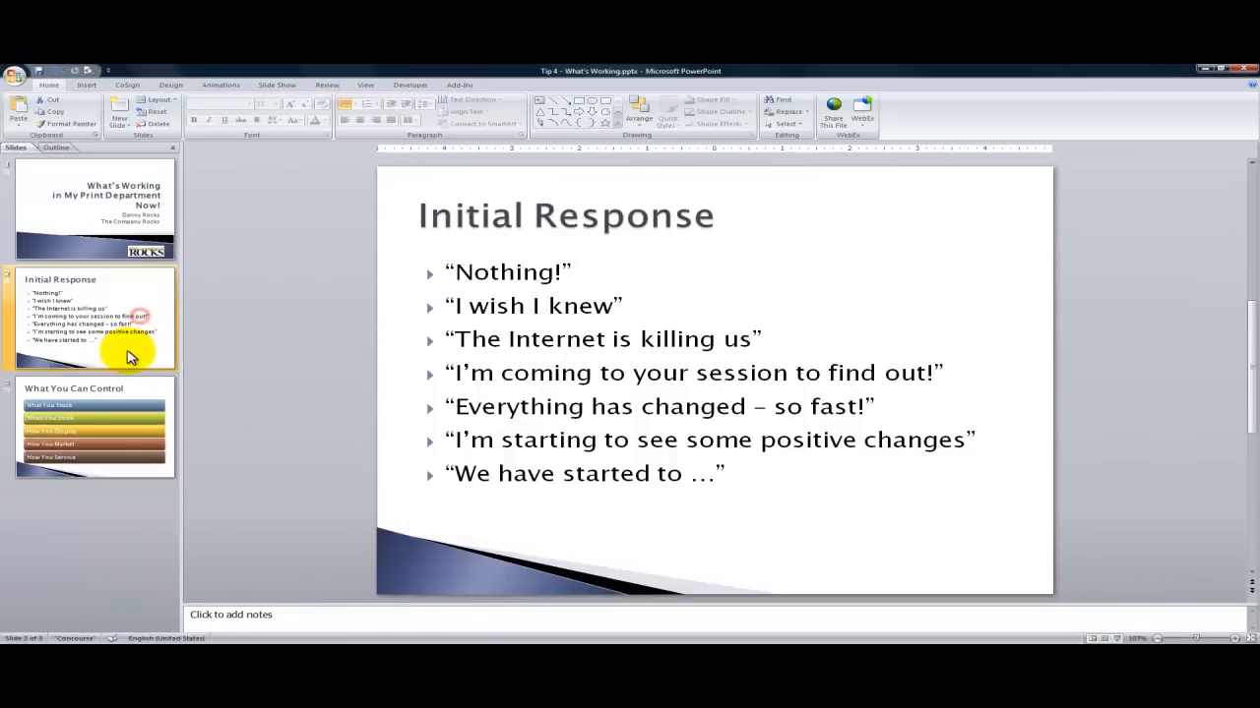
mouse_move(128, 406)
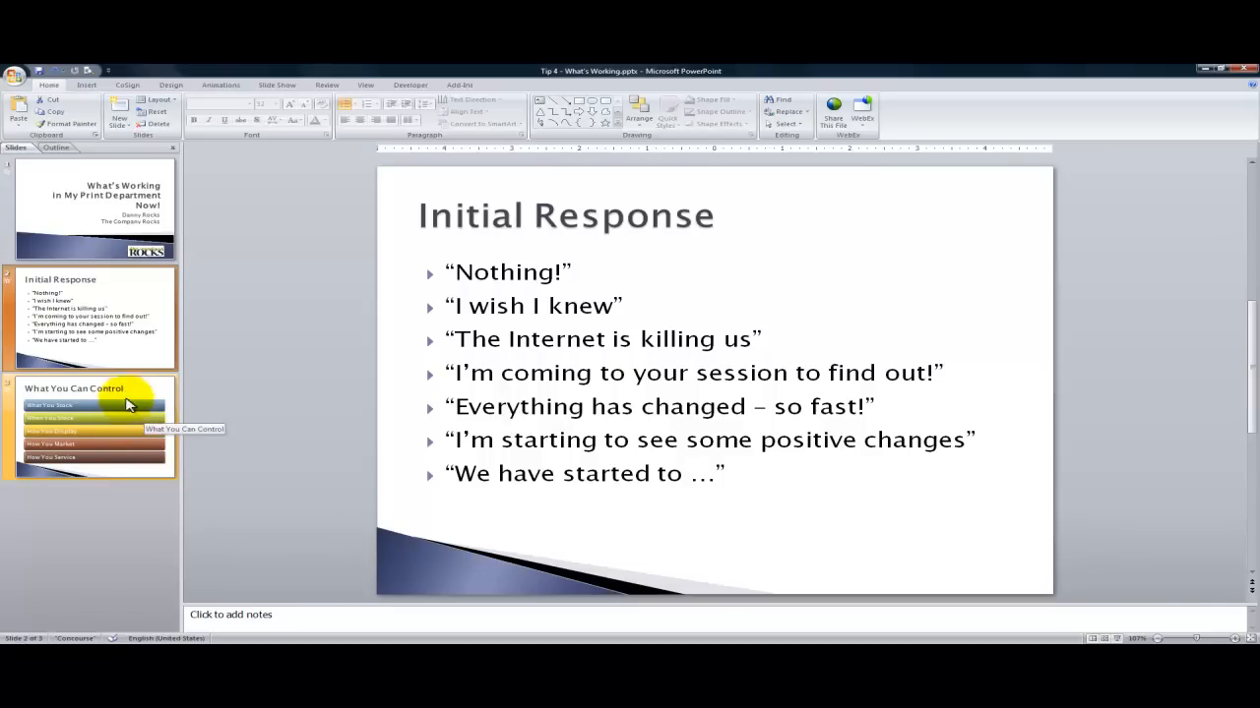
click(93, 428)
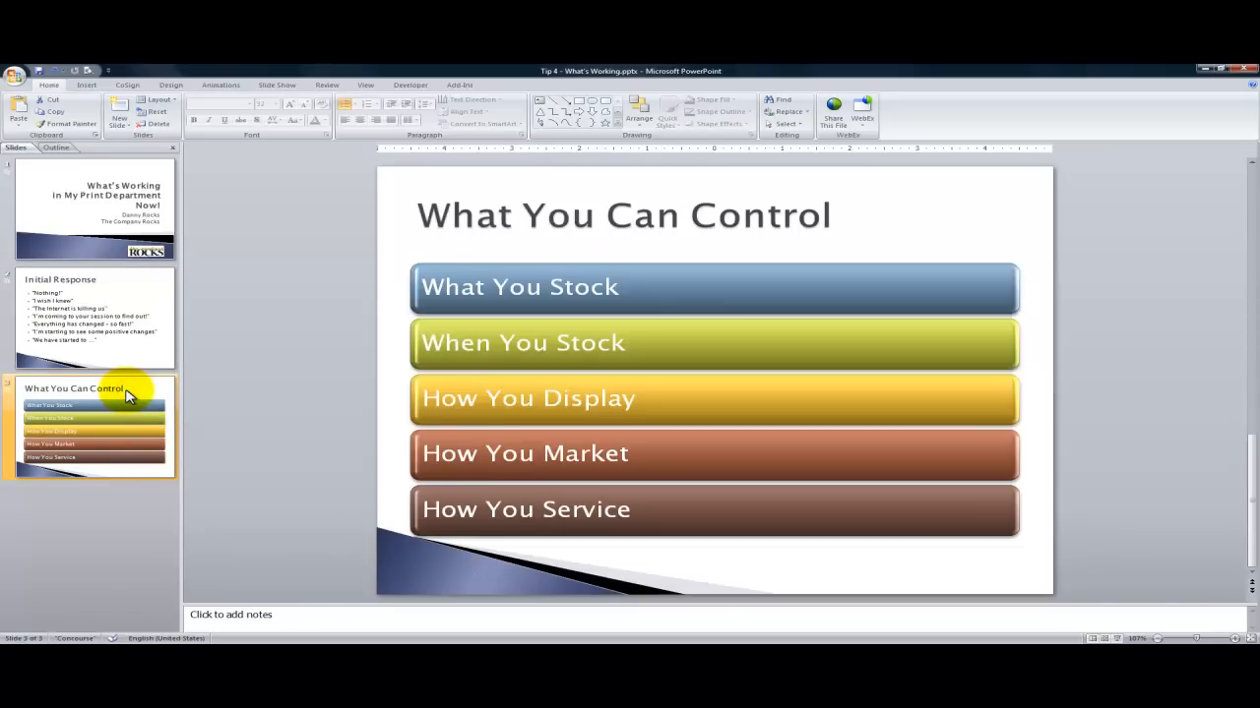
key(F5)
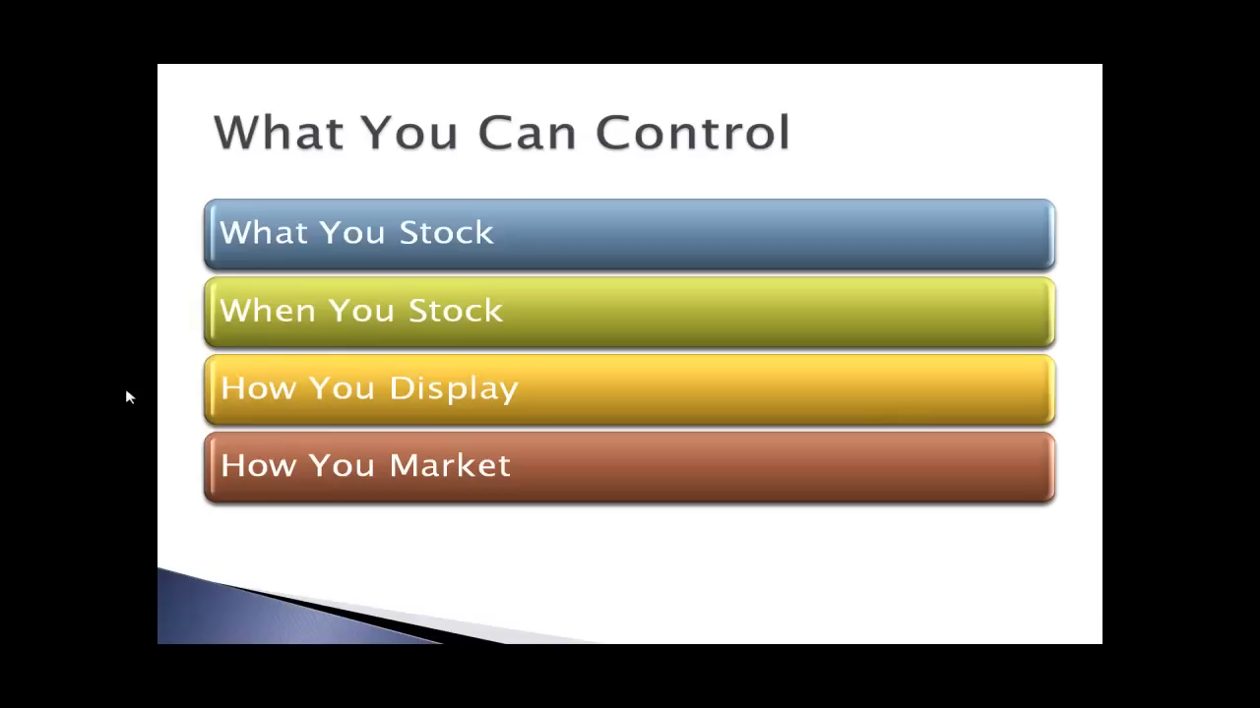